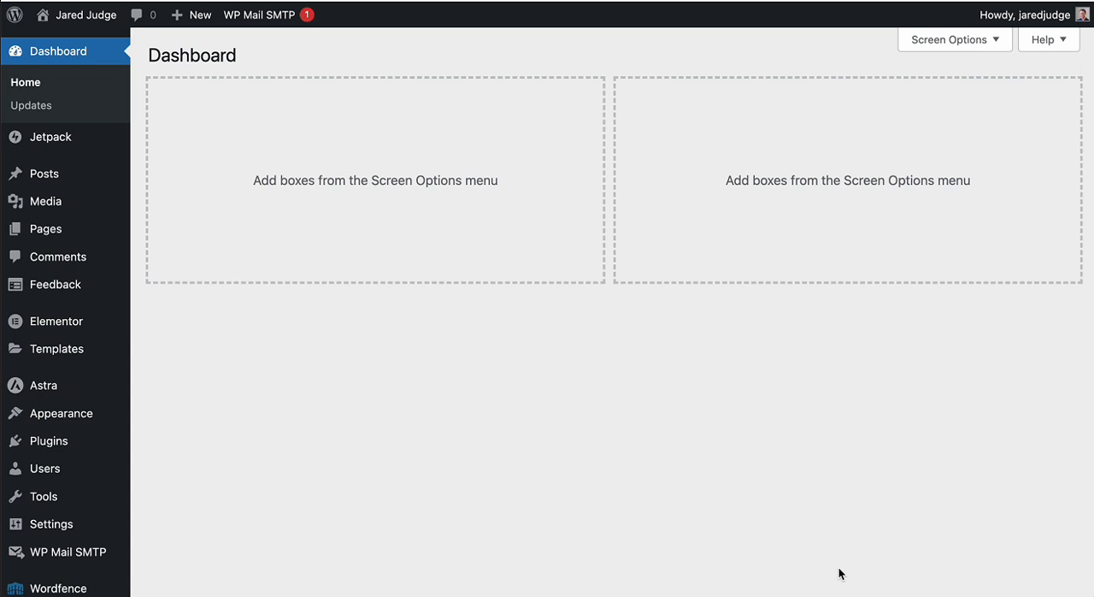
pyautogui.moveTo(828, 531)
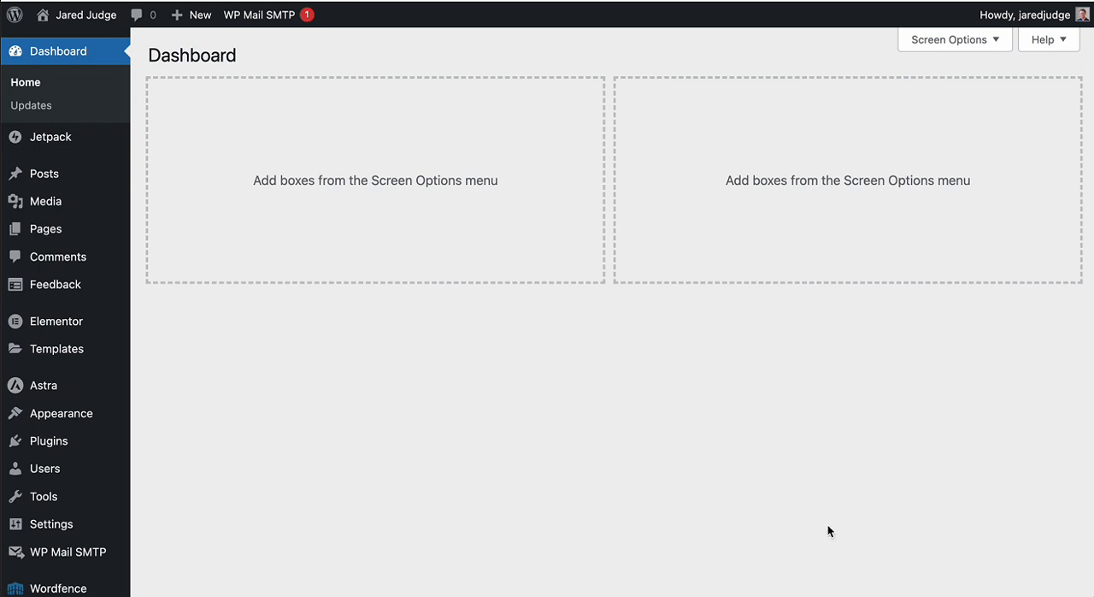
pyautogui.moveTo(448, 331)
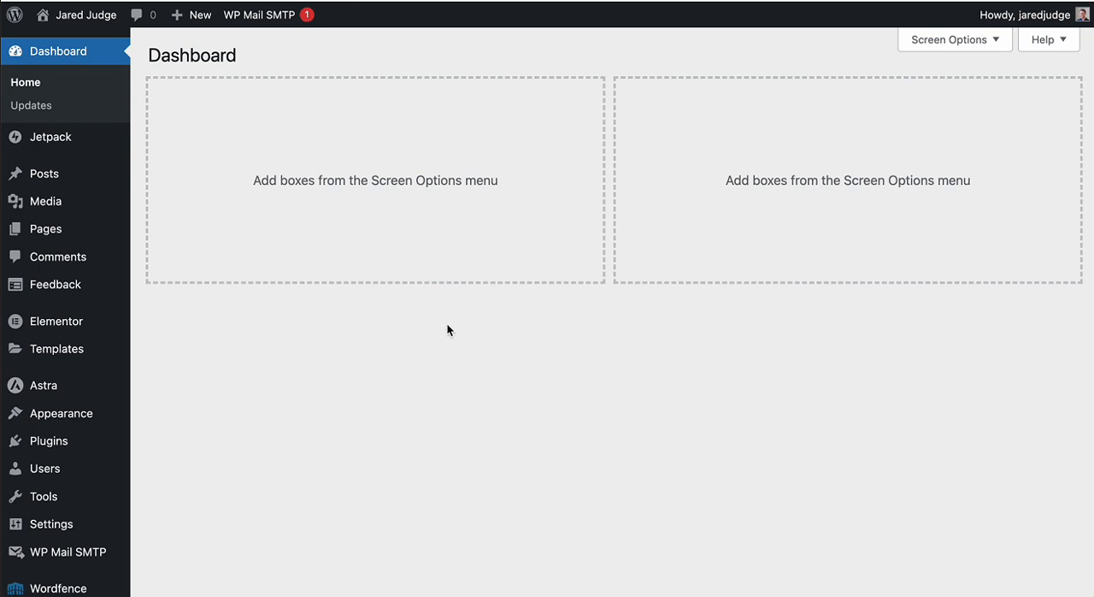
pyautogui.moveTo(517, 334)
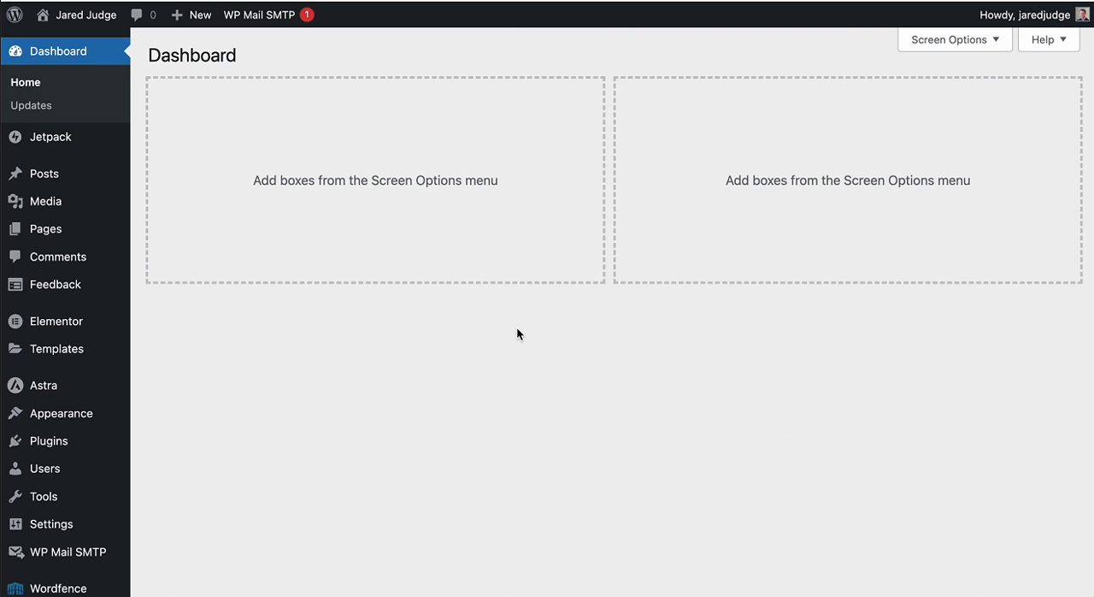
pyautogui.moveTo(482, 272)
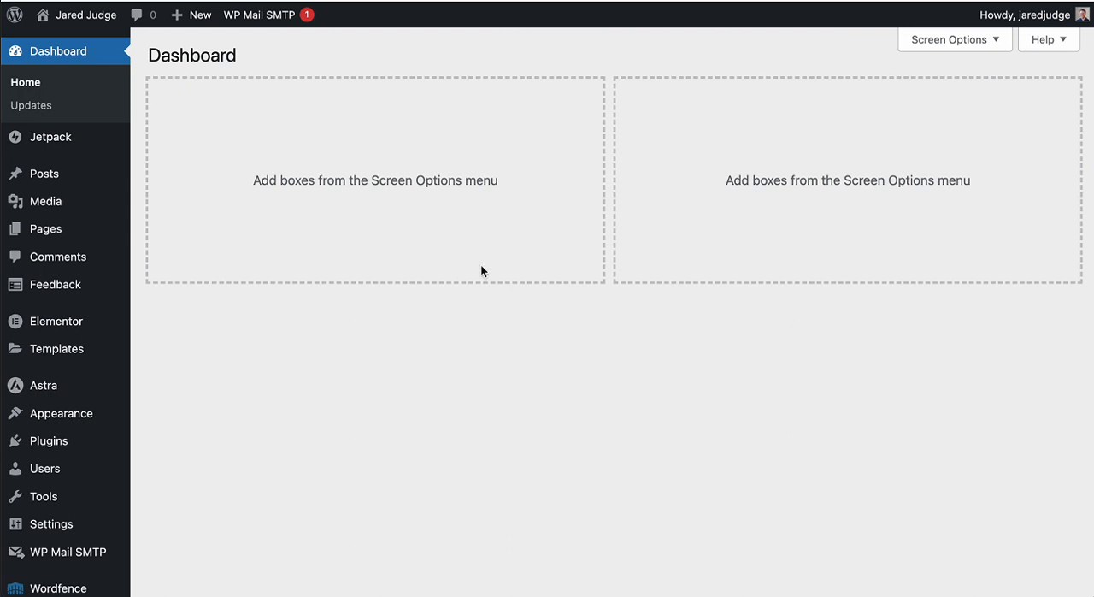
pyautogui.moveTo(45, 229)
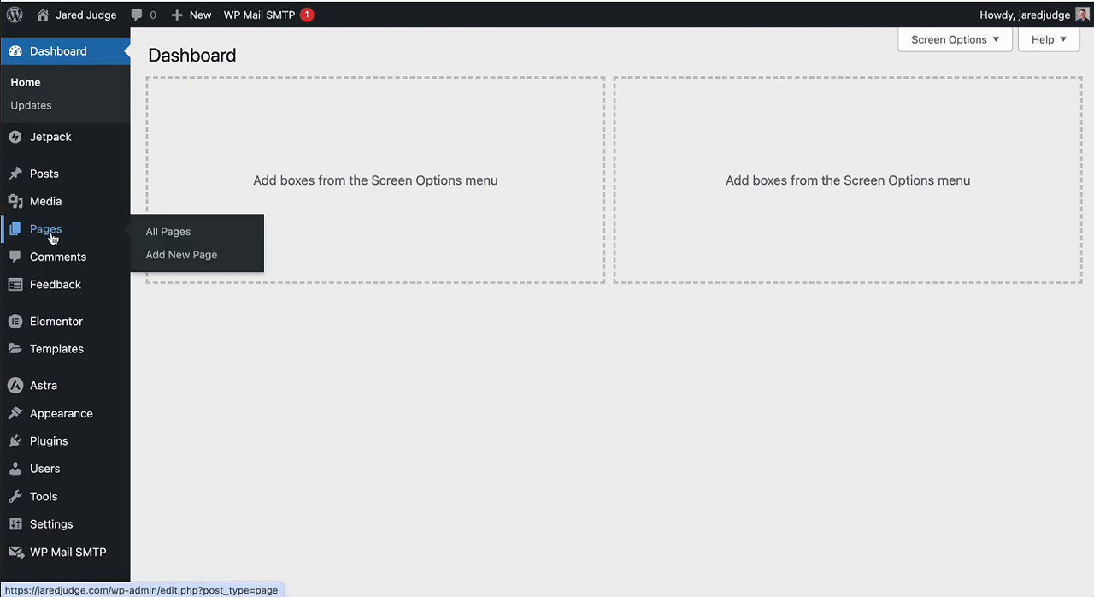
pyautogui.moveTo(110, 231)
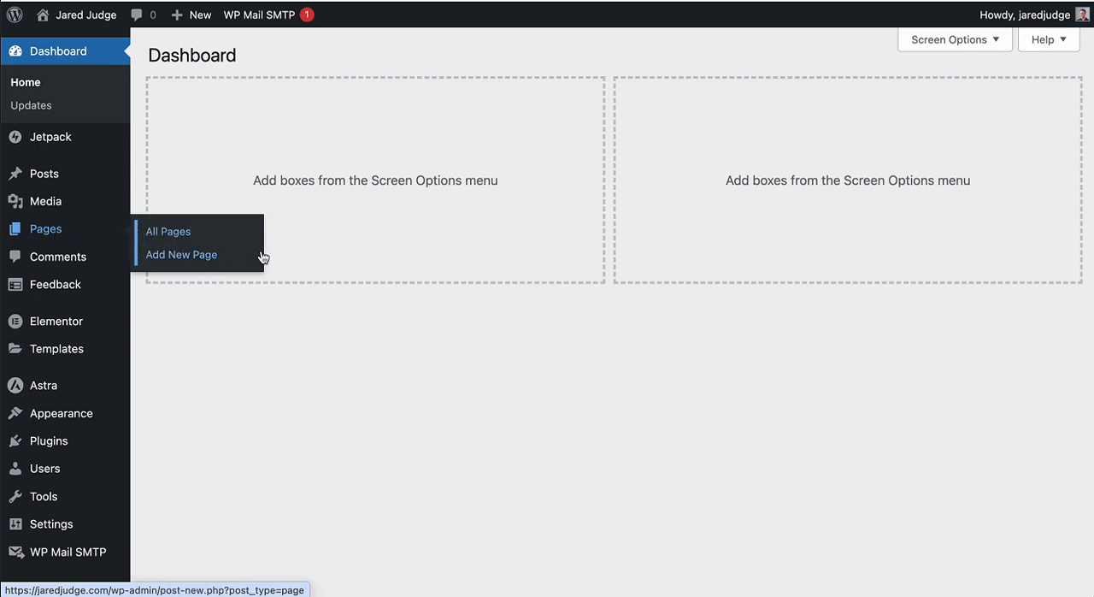
# Step: Open the All Pages list and scroll down to the Social Media Demo draft
pyautogui.click(168, 231)
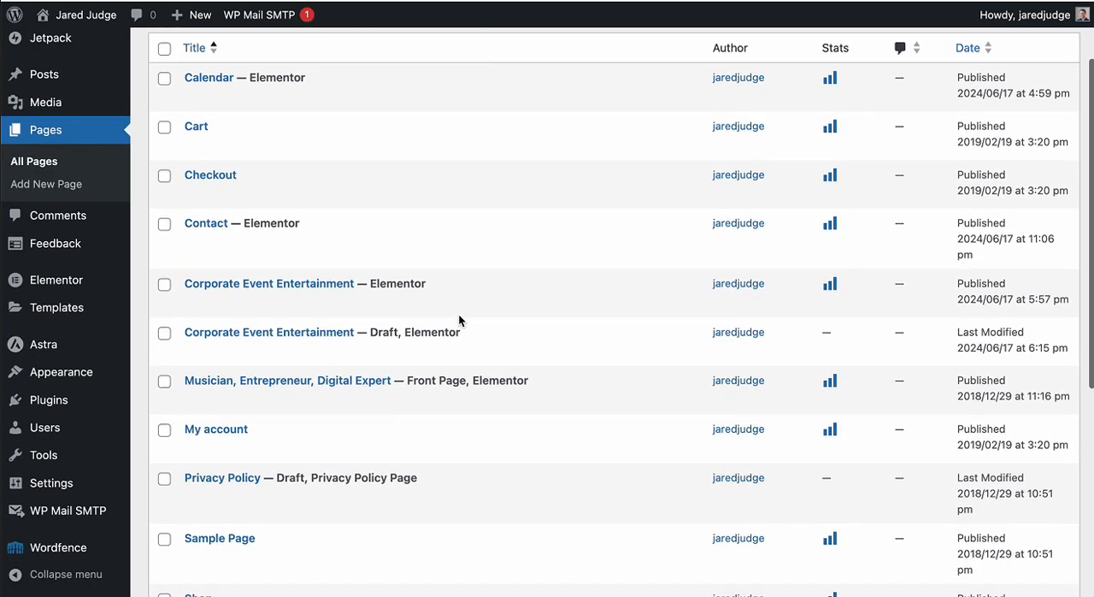
pyautogui.scroll(-3)
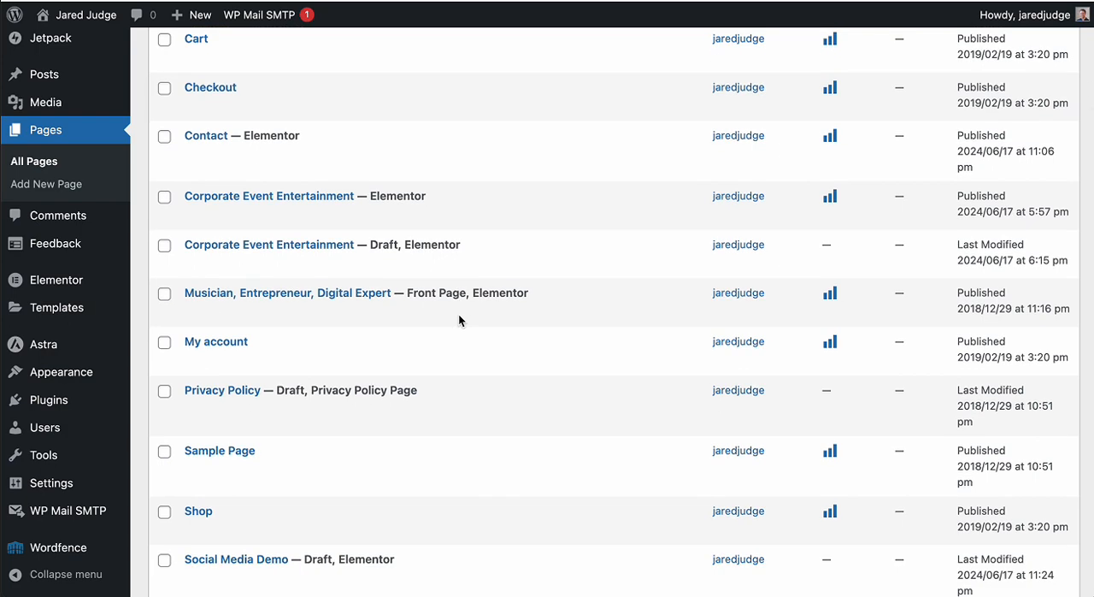
pyautogui.scroll(-3)
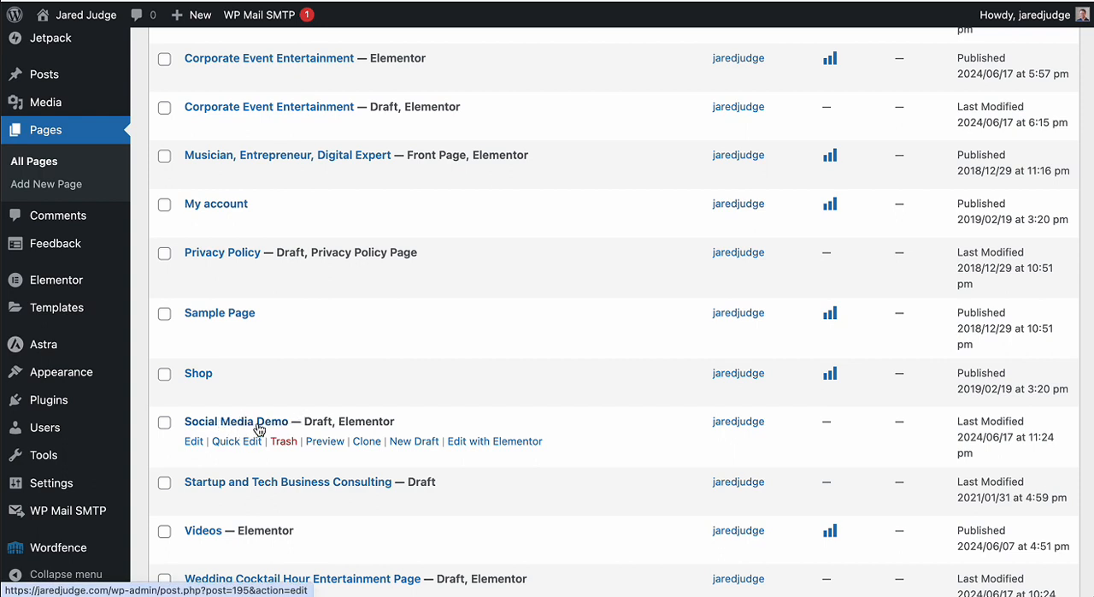
pyautogui.moveTo(195, 424)
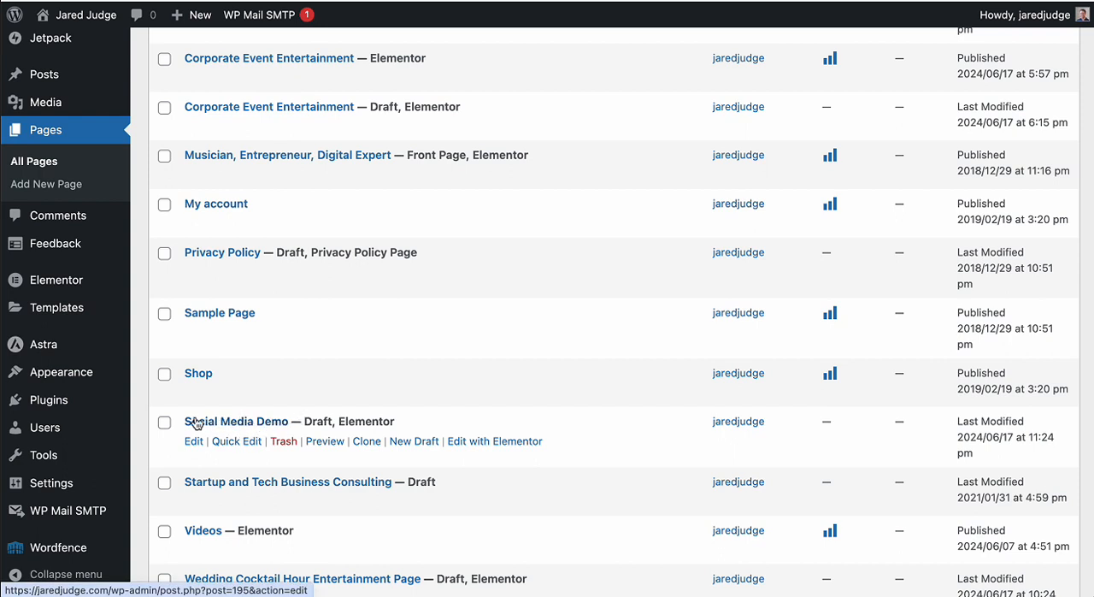
pyautogui.moveTo(434, 430)
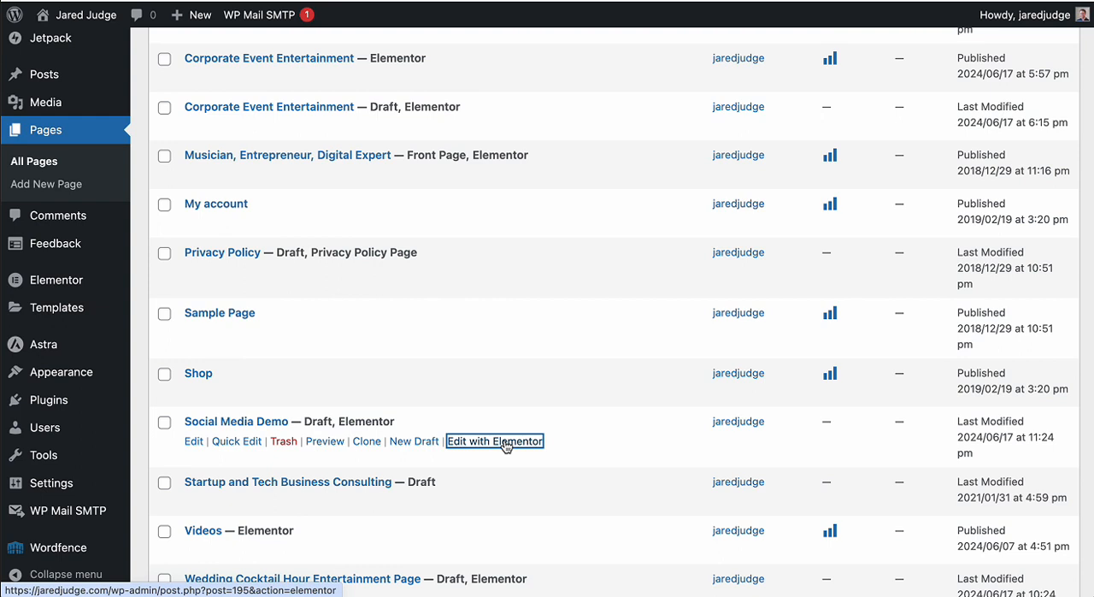
# Step: Open the Social Media Demo draft in Elementor and show the widget panel
pyautogui.click(496, 441)
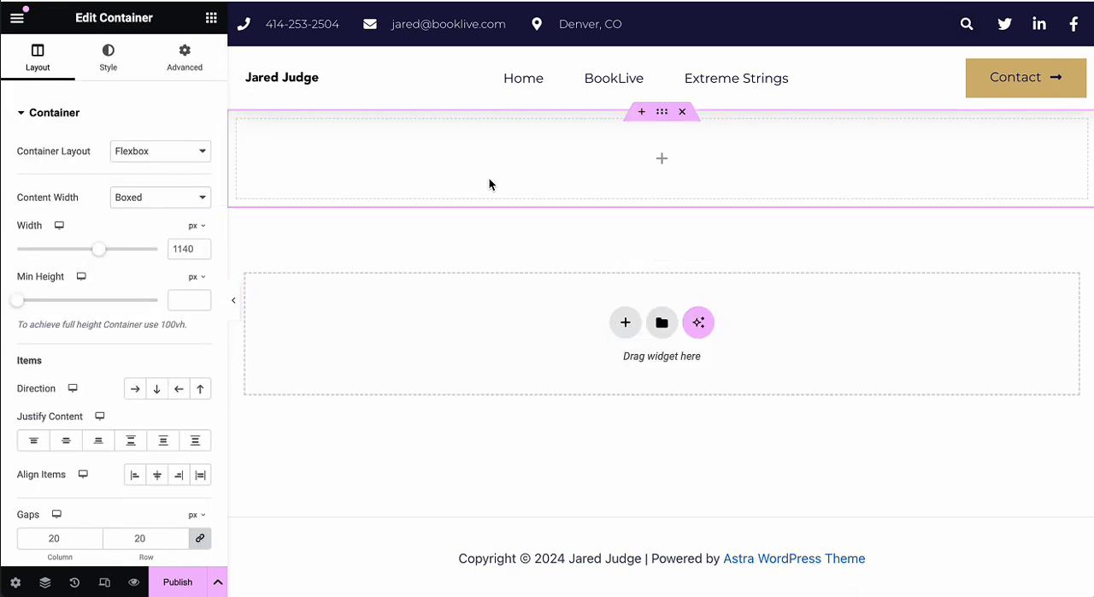
pyautogui.click(661, 159)
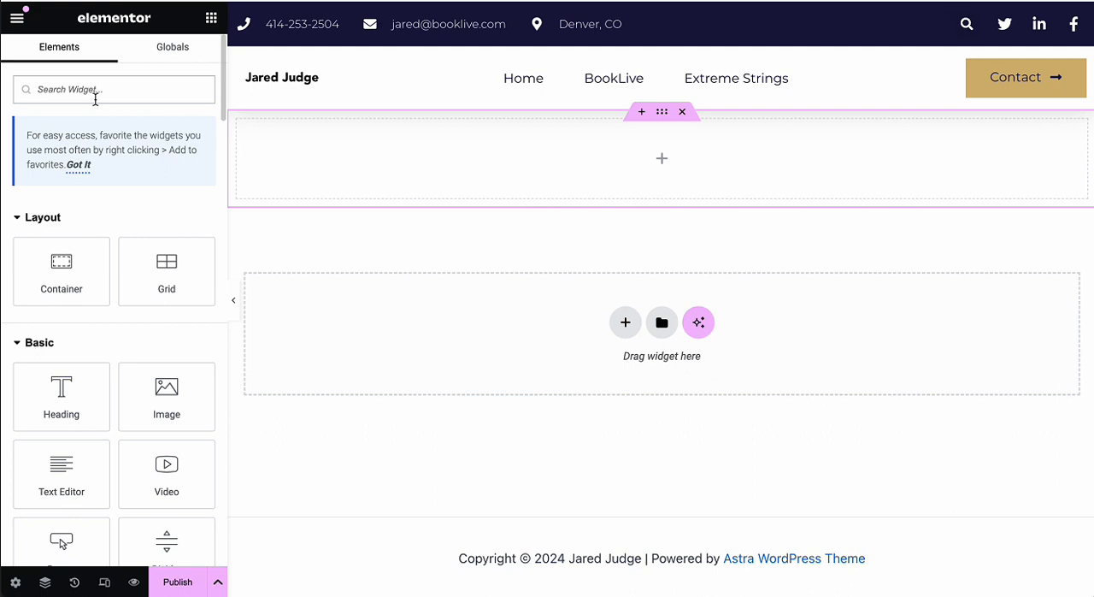
# Step: Search 'social' and drag the Social Icons widget into the top container
pyautogui.write('so')
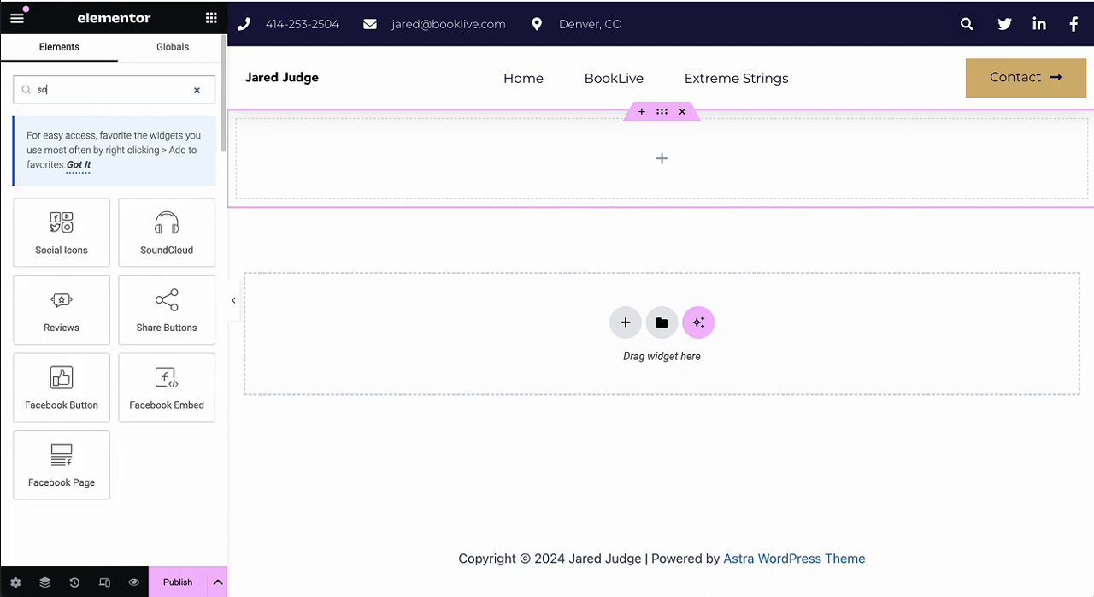
pyautogui.write('social')
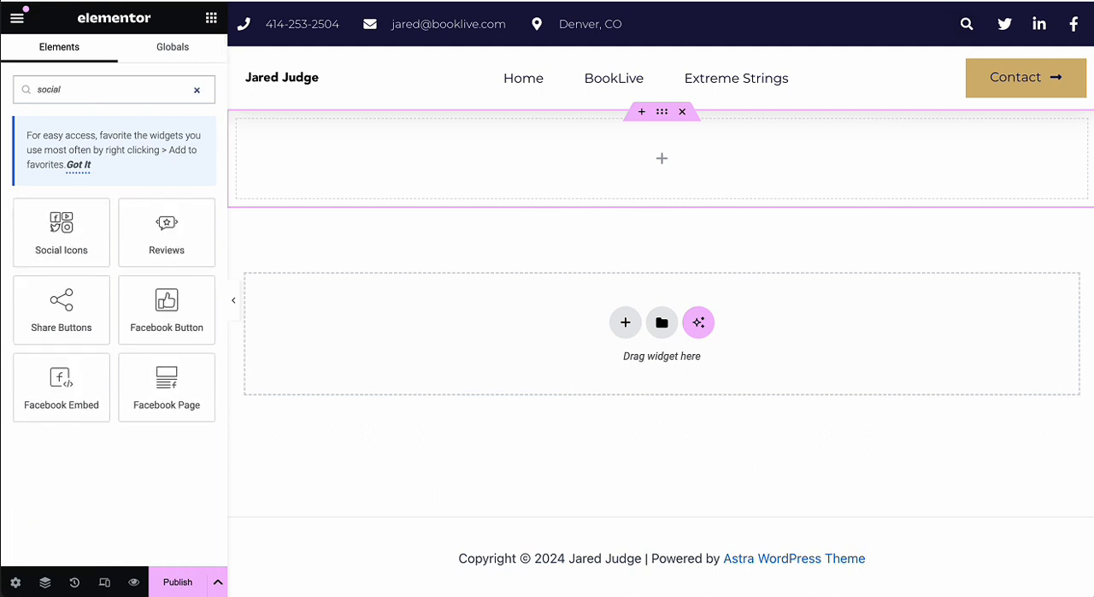
pyautogui.moveTo(60, 232)
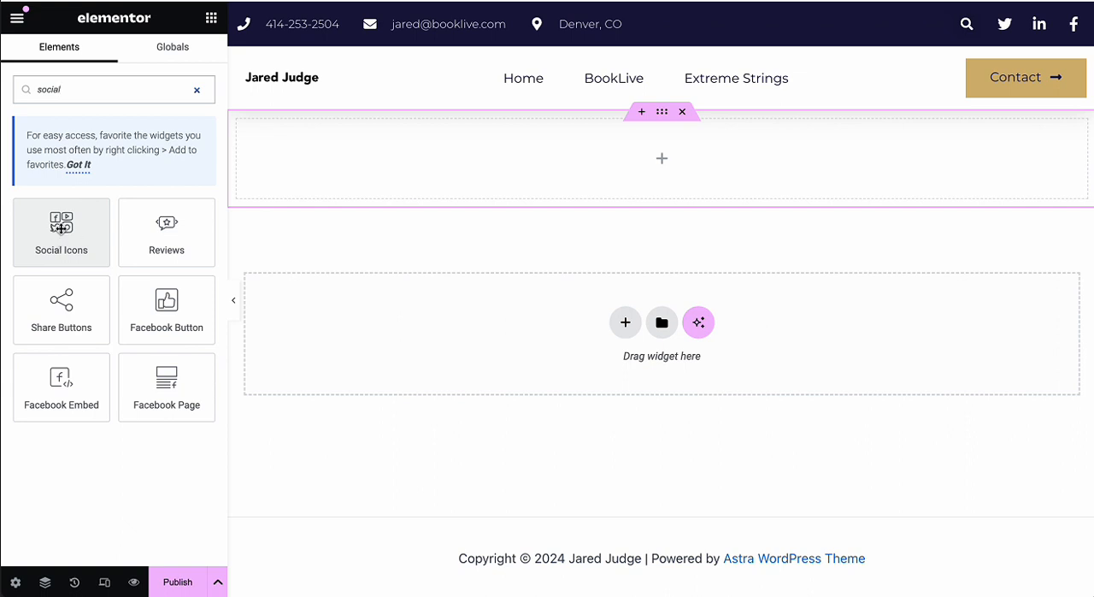
pyautogui.moveTo(62, 232); pyautogui.dragTo(467, 178)
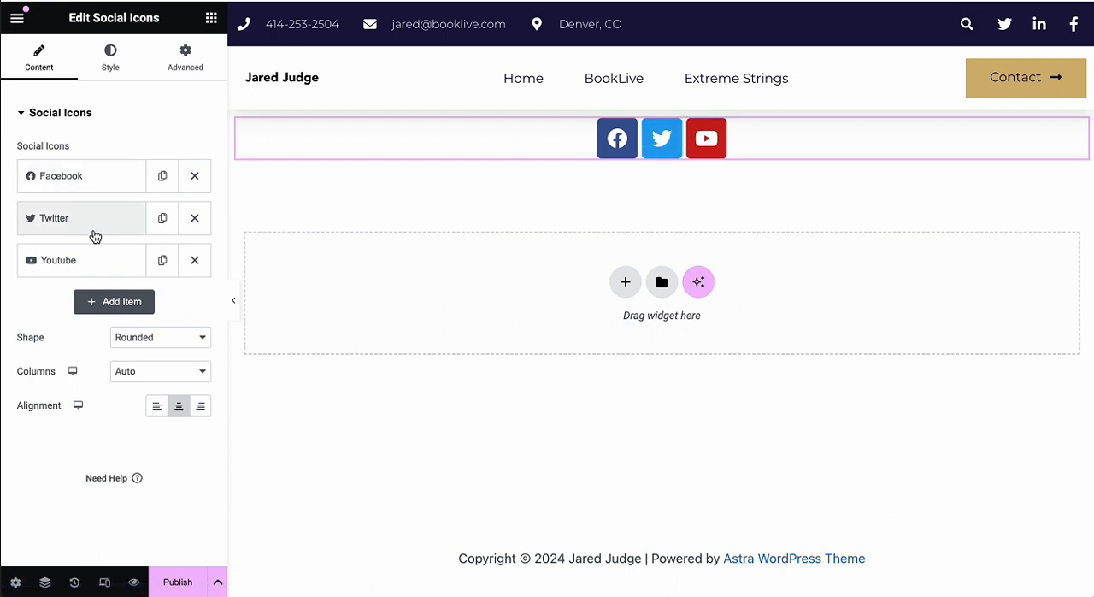
pyautogui.moveTo(95, 244)
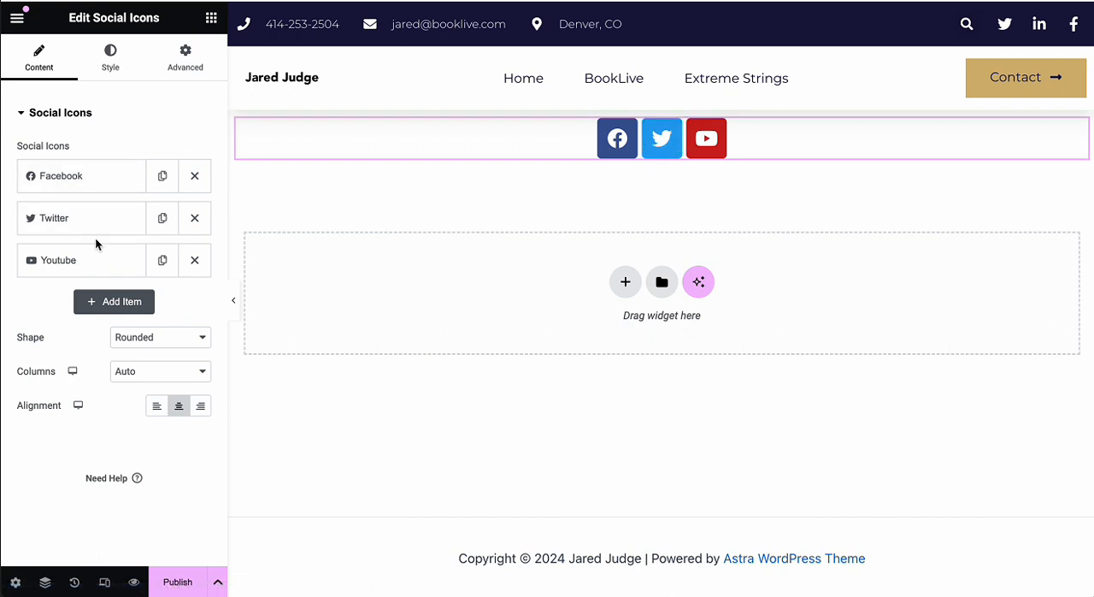
pyautogui.moveTo(103, 228)
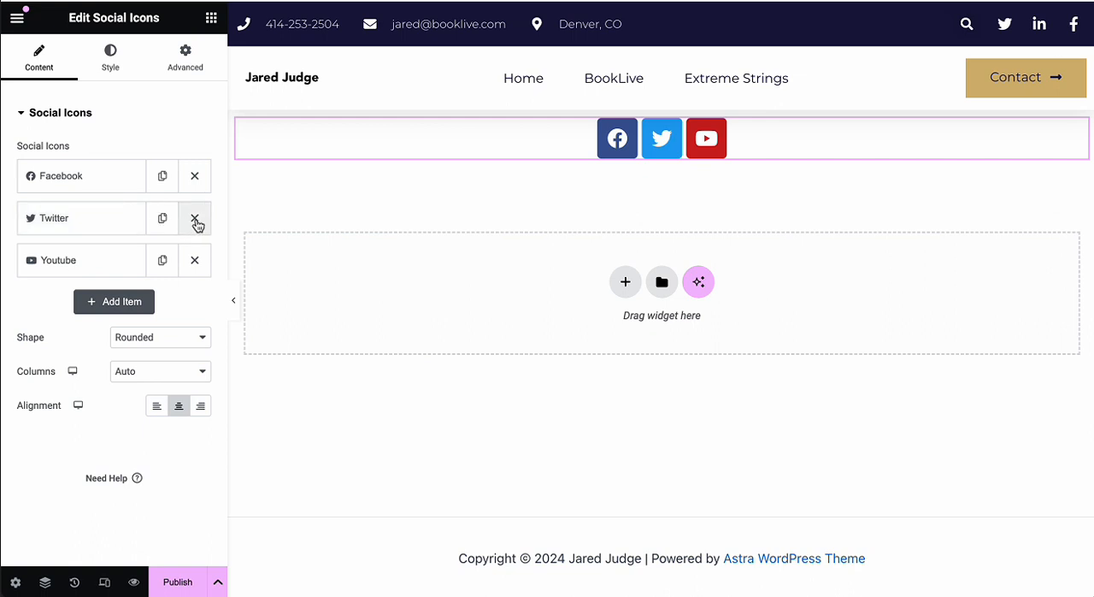
pyautogui.moveTo(195, 219)
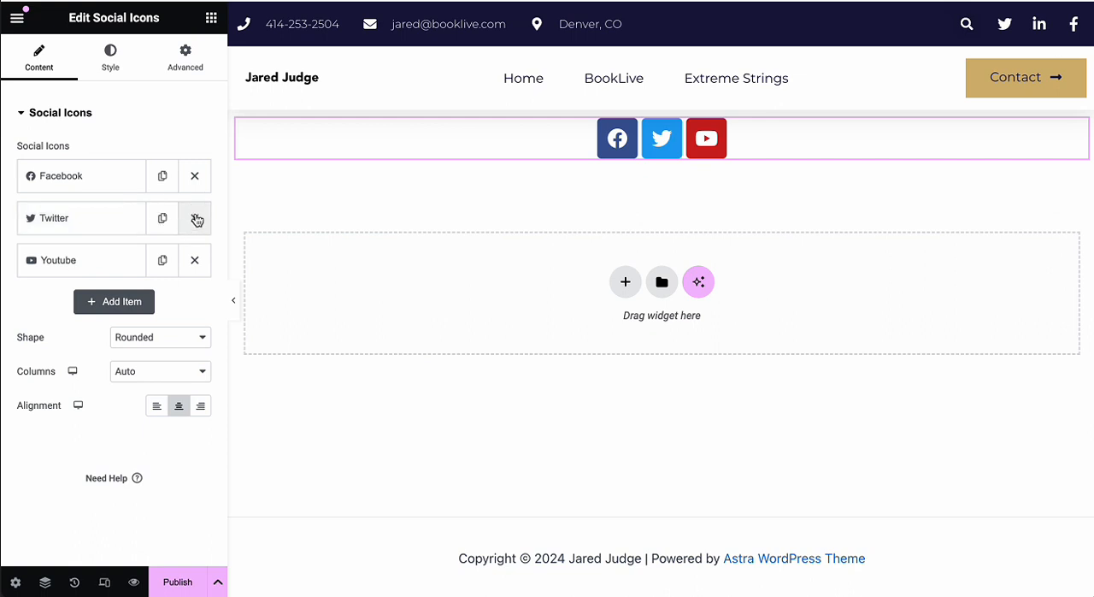
# Step: Delete the Twitter item and add a new icon item, which defaults to WordPress
pyautogui.click(194, 218)
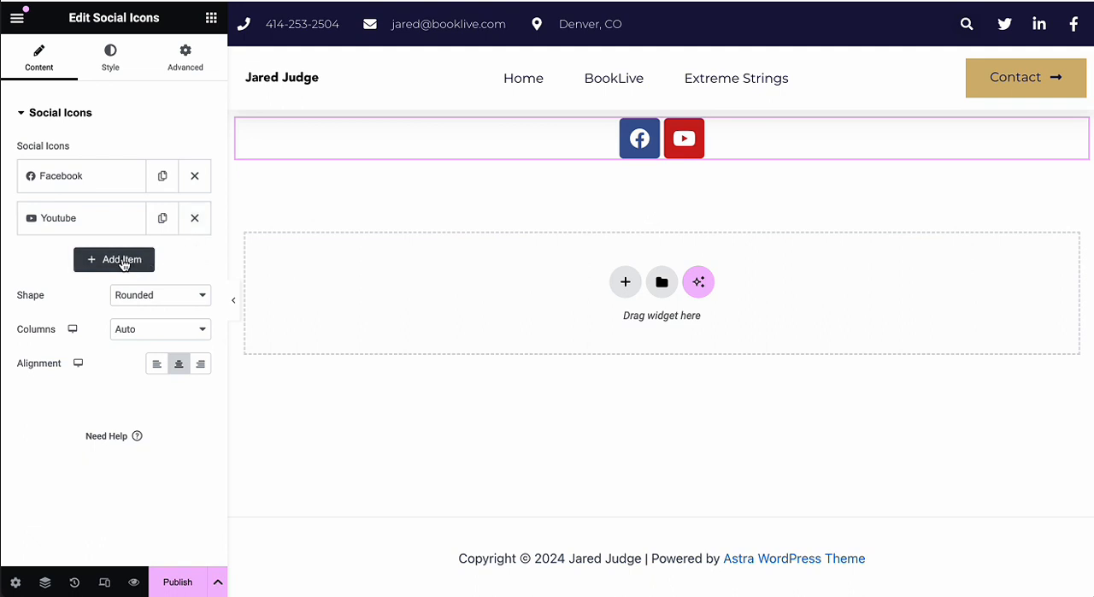
pyautogui.click(114, 259)
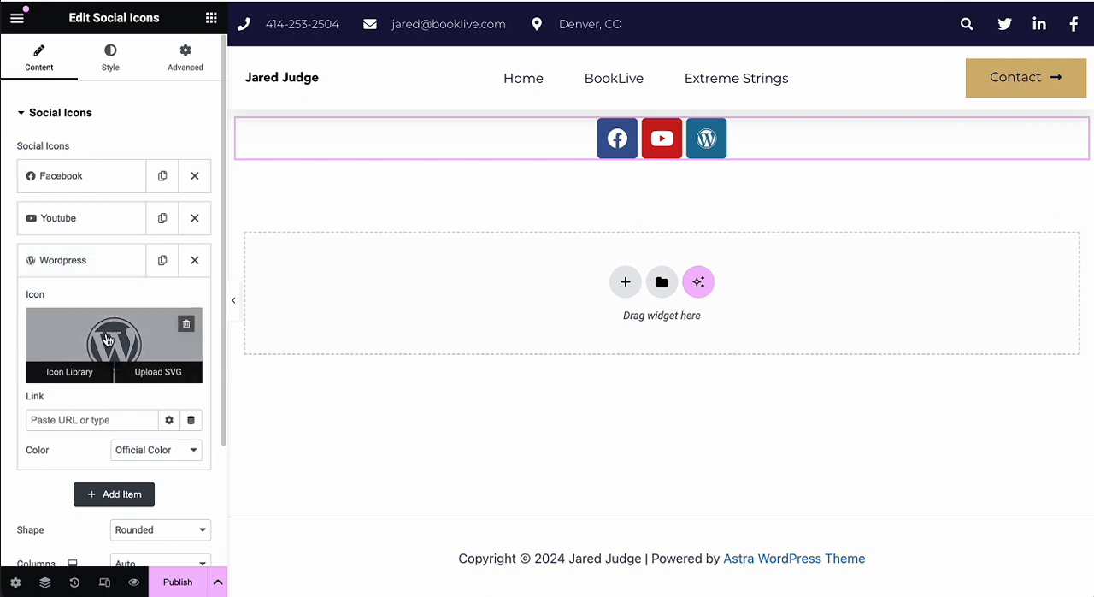
# Step: Open the Icon Library for the third item and search 'insta'
pyautogui.scroll(-3)
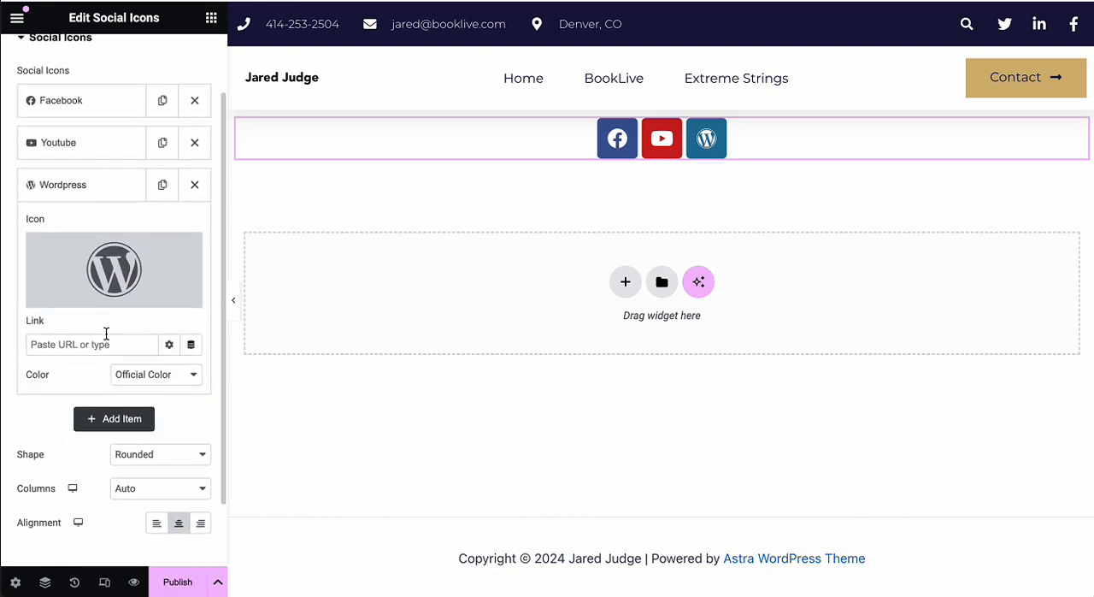
pyautogui.click(113, 268)
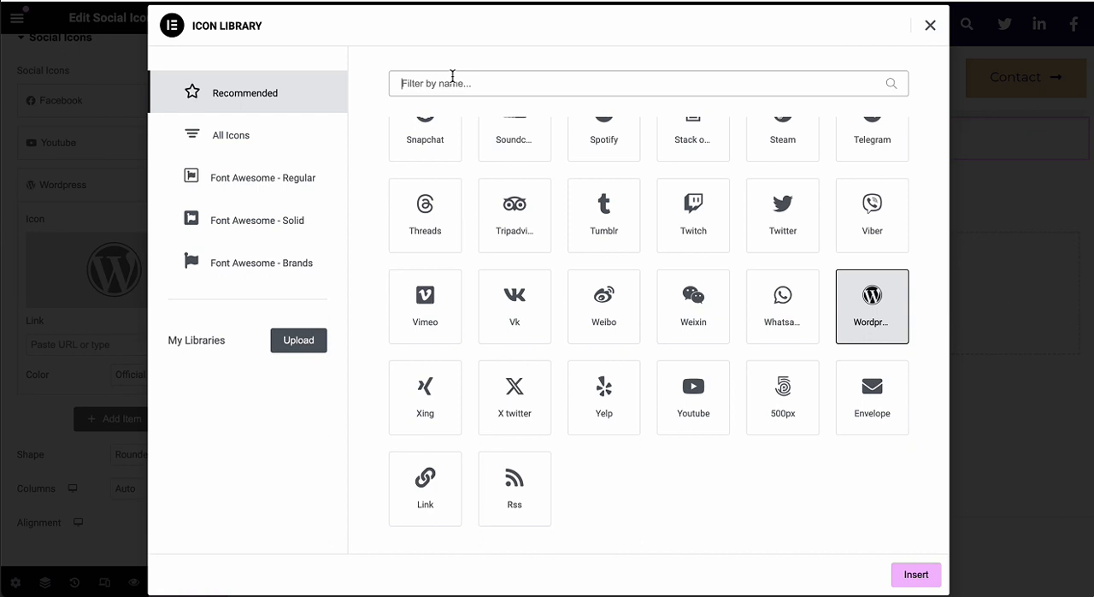
pyautogui.write('insta')
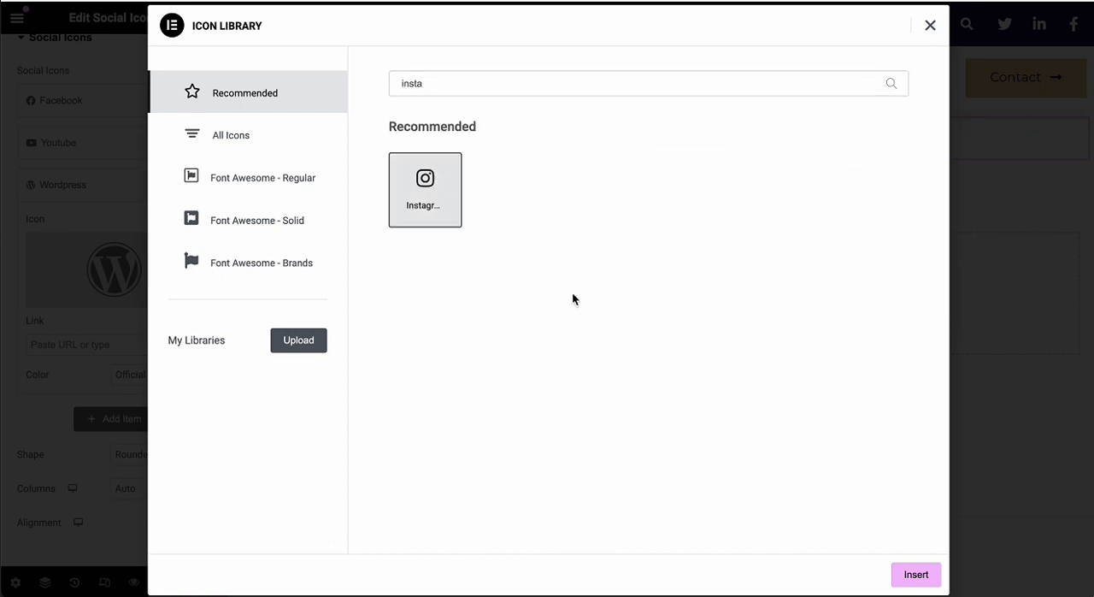
pyautogui.moveTo(915, 574)
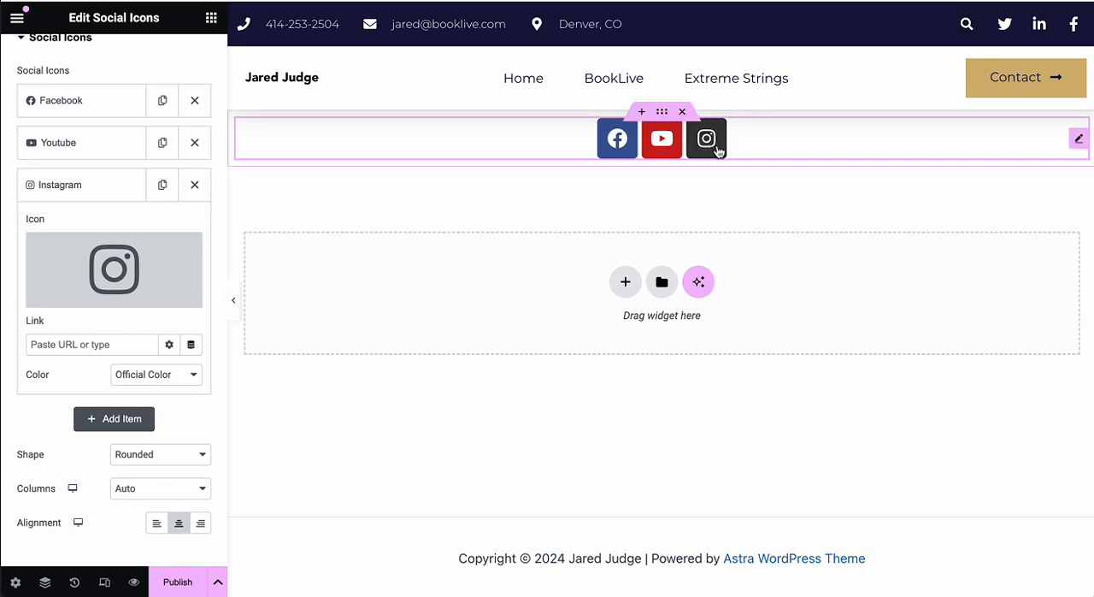
pyautogui.moveTo(374, 238)
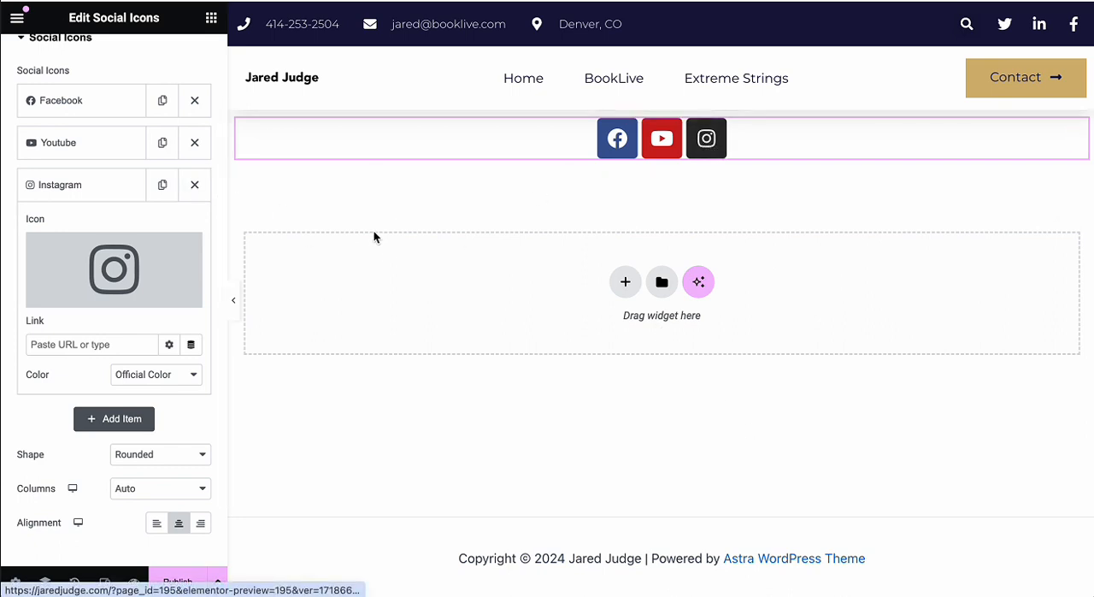
# Step: Set the Instagram item's colour to Custom with a pink primary colour (#C30078)
pyautogui.click(155, 375)
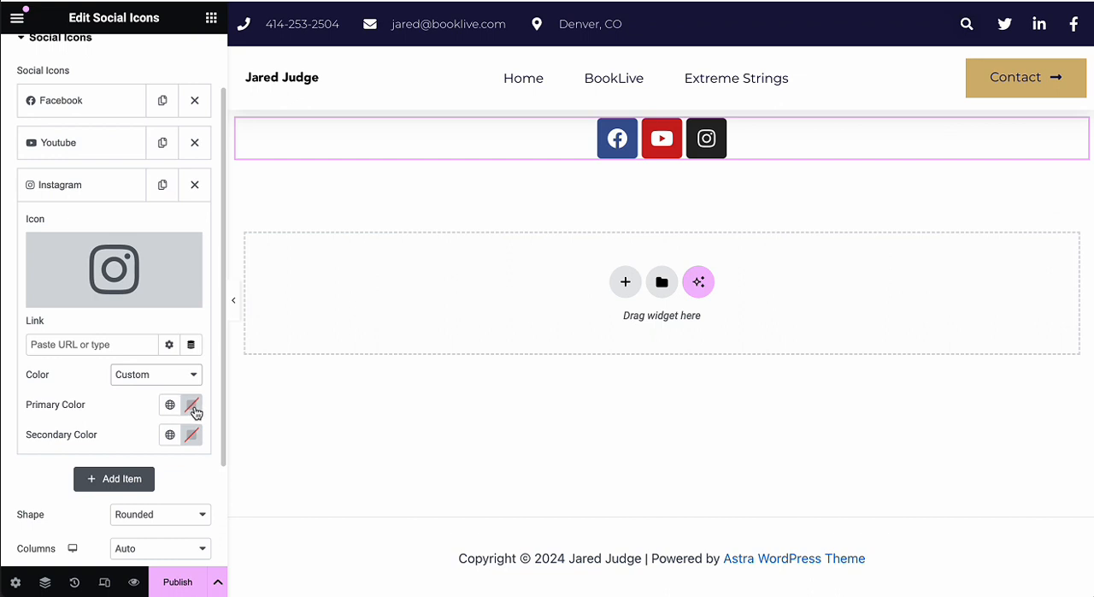
pyautogui.click(192, 404)
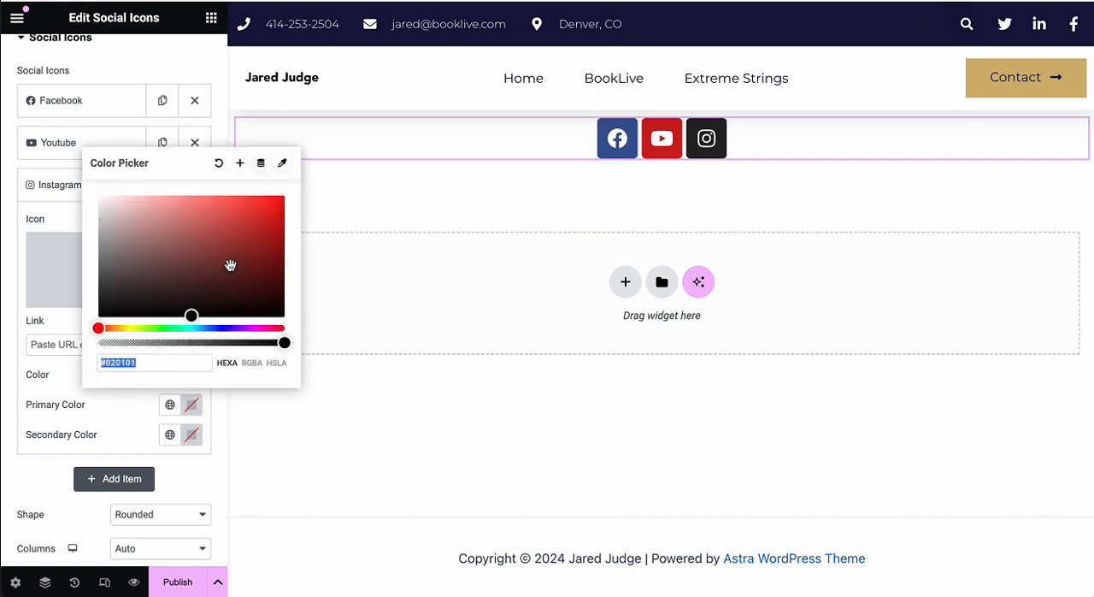
pyautogui.moveTo(98, 342); pyautogui.dragTo(284, 327)
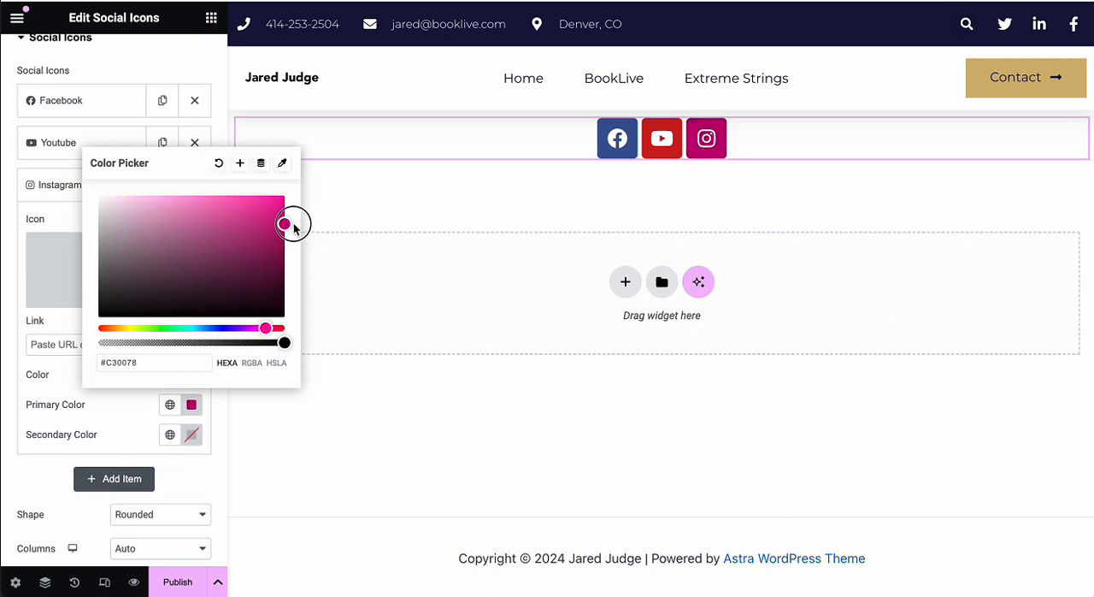
pyautogui.moveTo(291, 224); pyautogui.dragTo(284, 215)
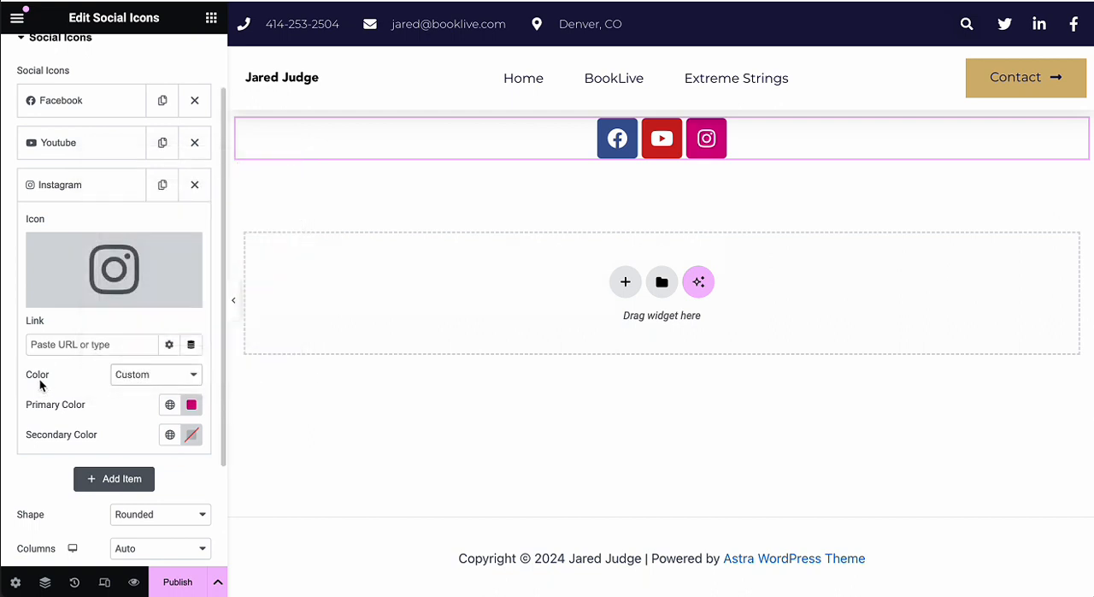
pyautogui.moveTo(94, 428)
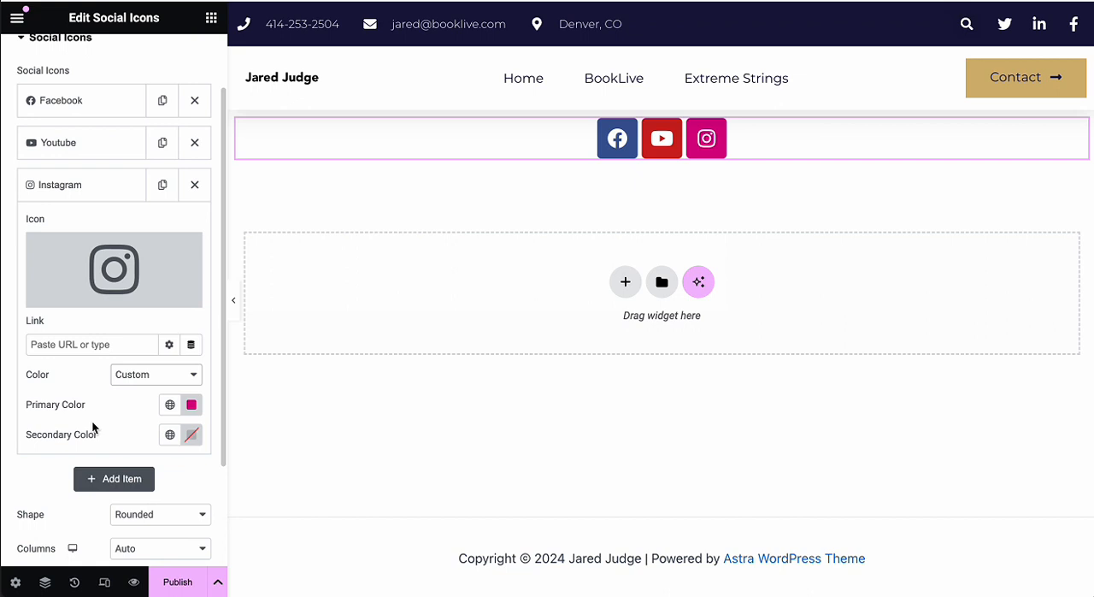
pyautogui.moveTo(114, 479)
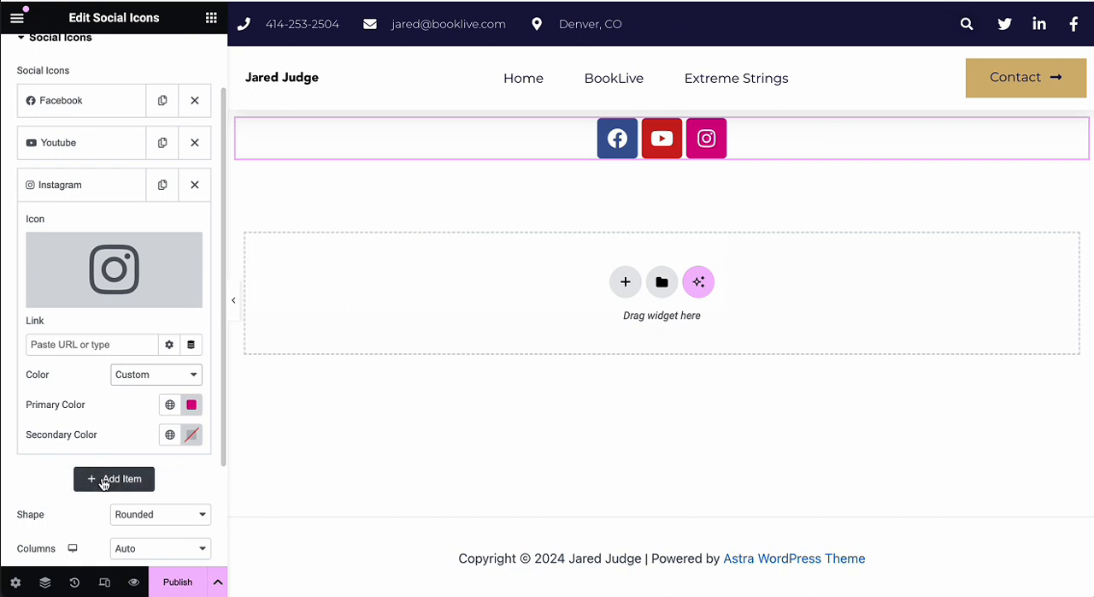
# Step: Add a fourth item and insert the TikTok icon by searching 'tikt' in All Icons
pyautogui.click(114, 479)
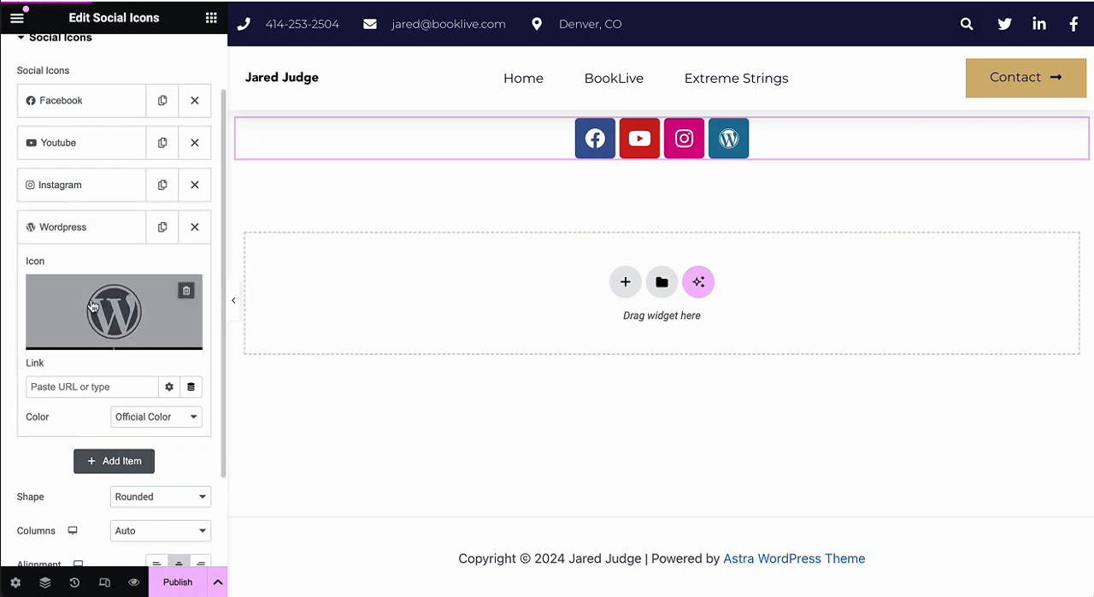
pyautogui.click(113, 312)
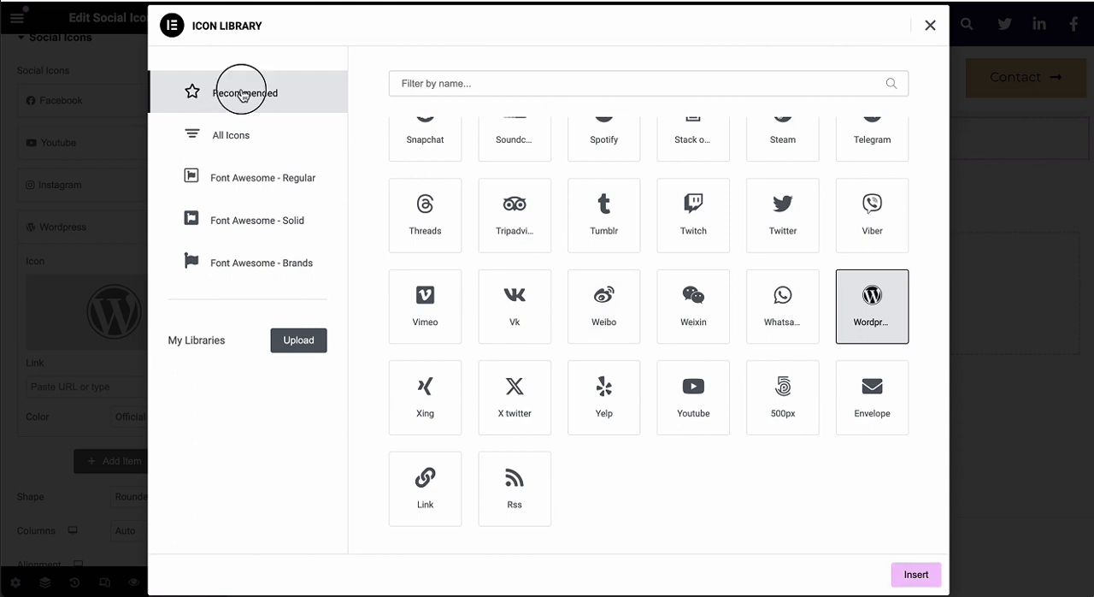
pyautogui.write('ti')
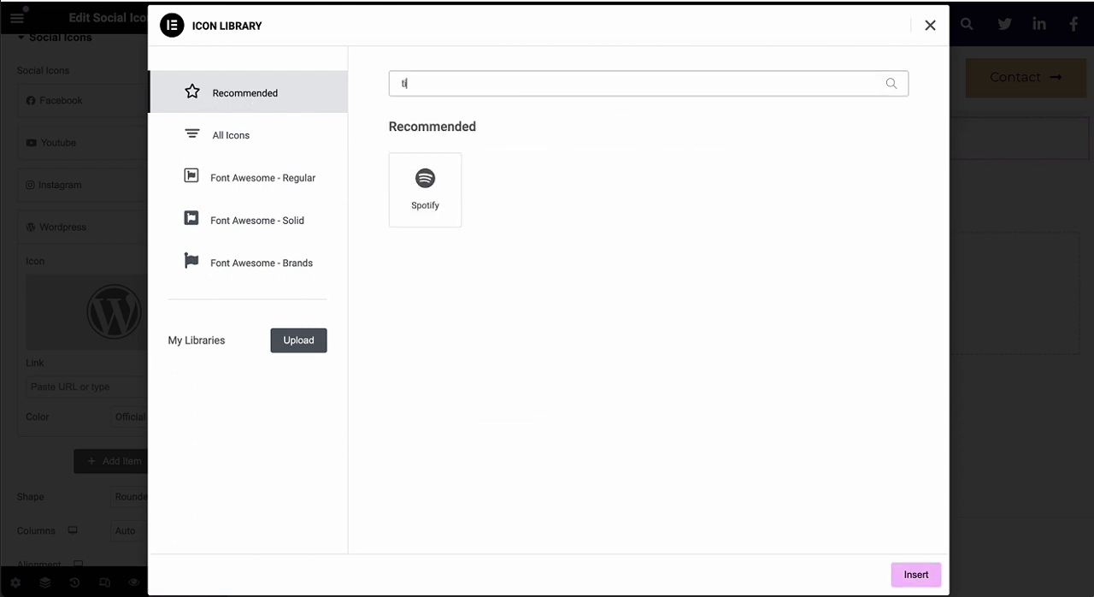
pyautogui.write('k')
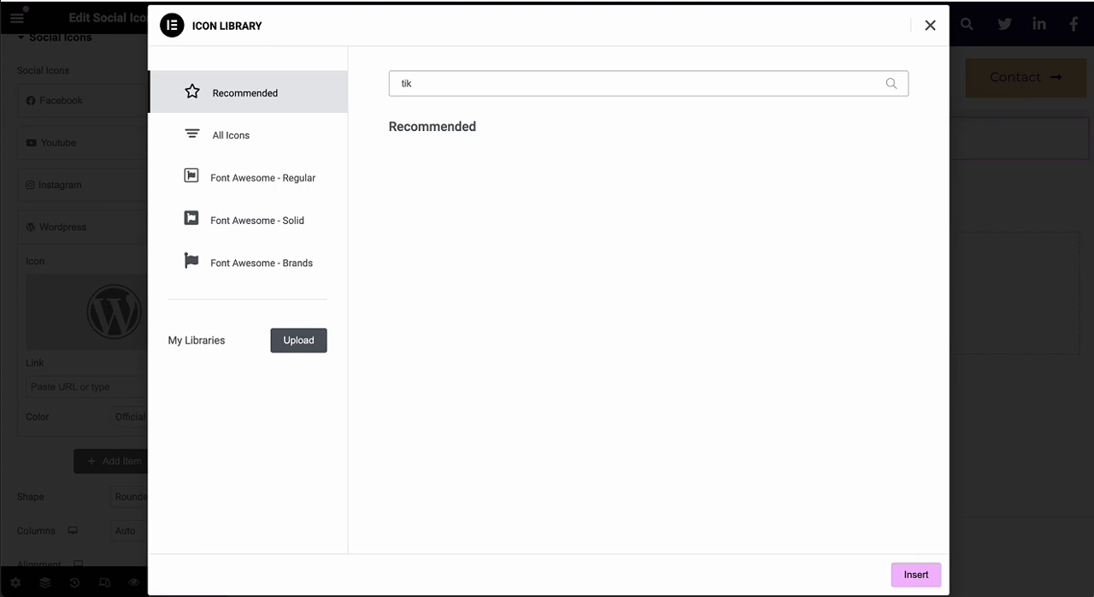
pyautogui.press('Backspace')
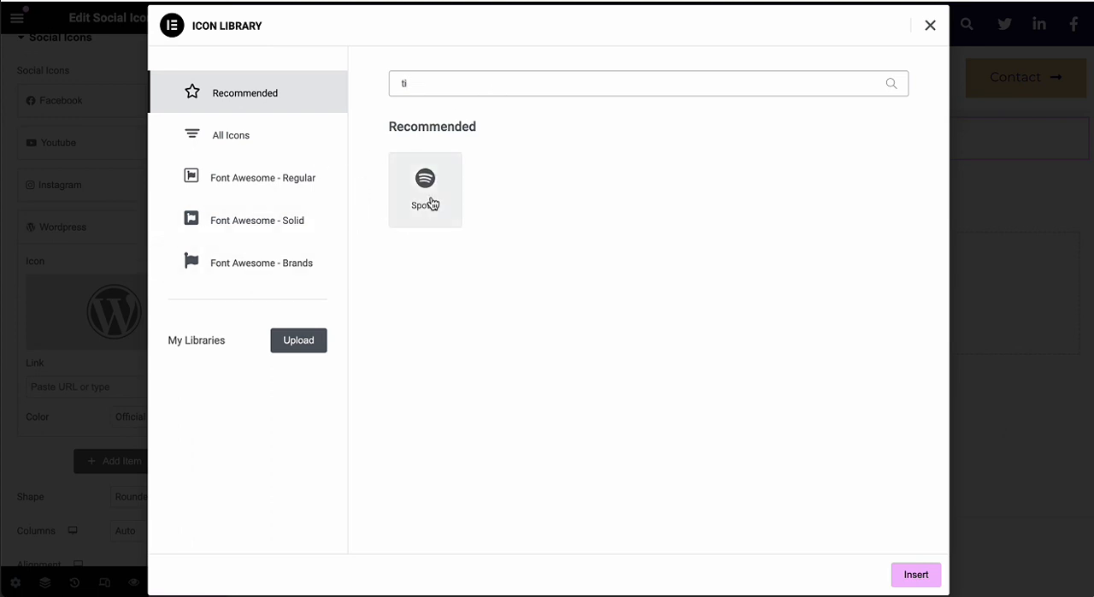
pyautogui.moveTo(438, 89)
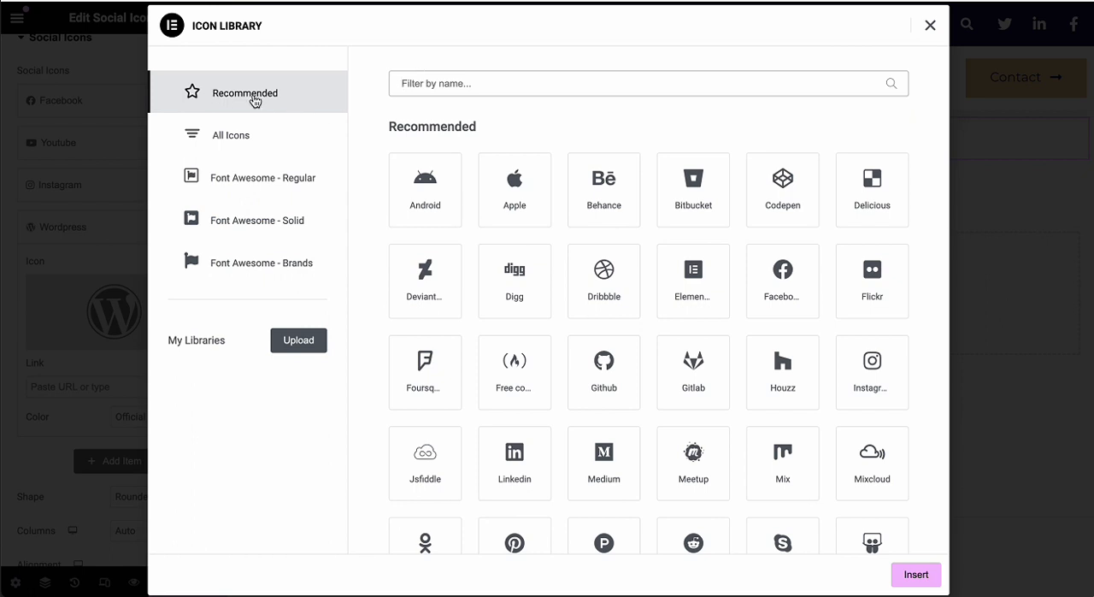
pyautogui.moveTo(235, 119)
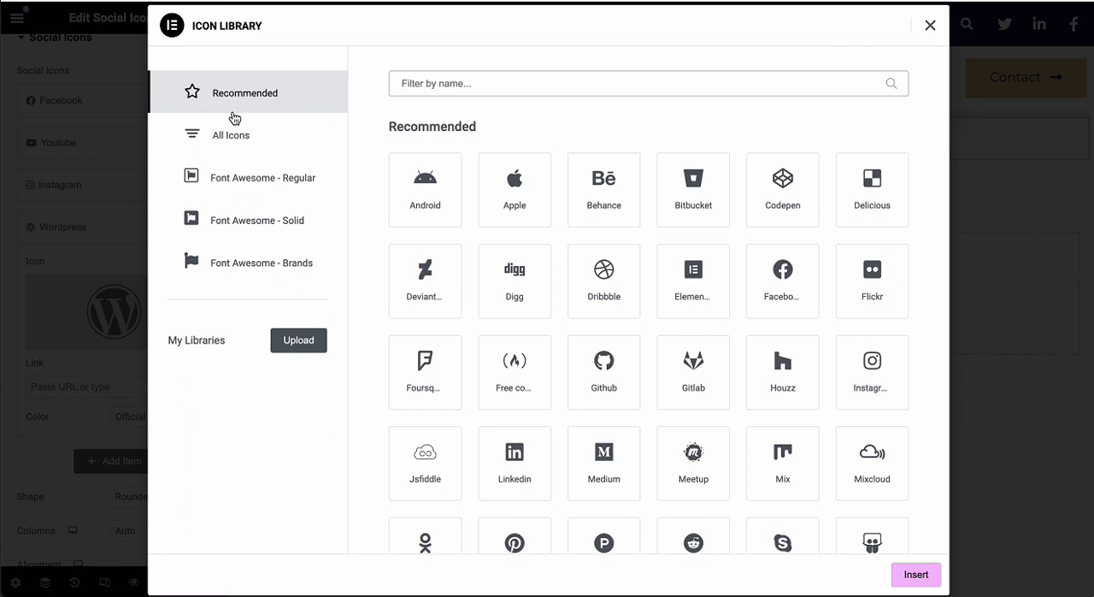
pyautogui.click(231, 134)
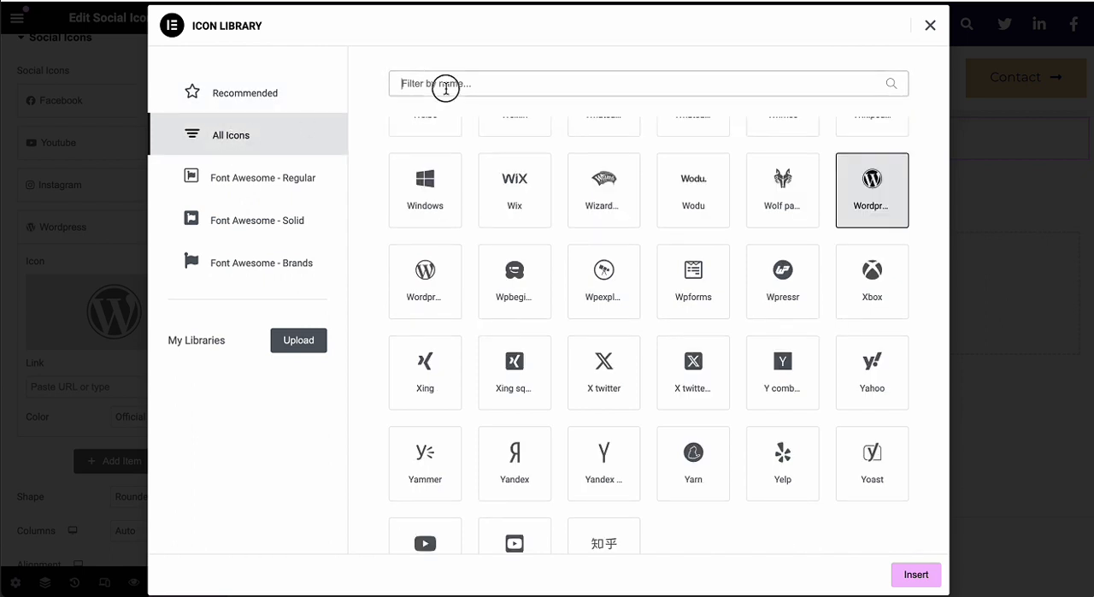
pyautogui.write('tikt')
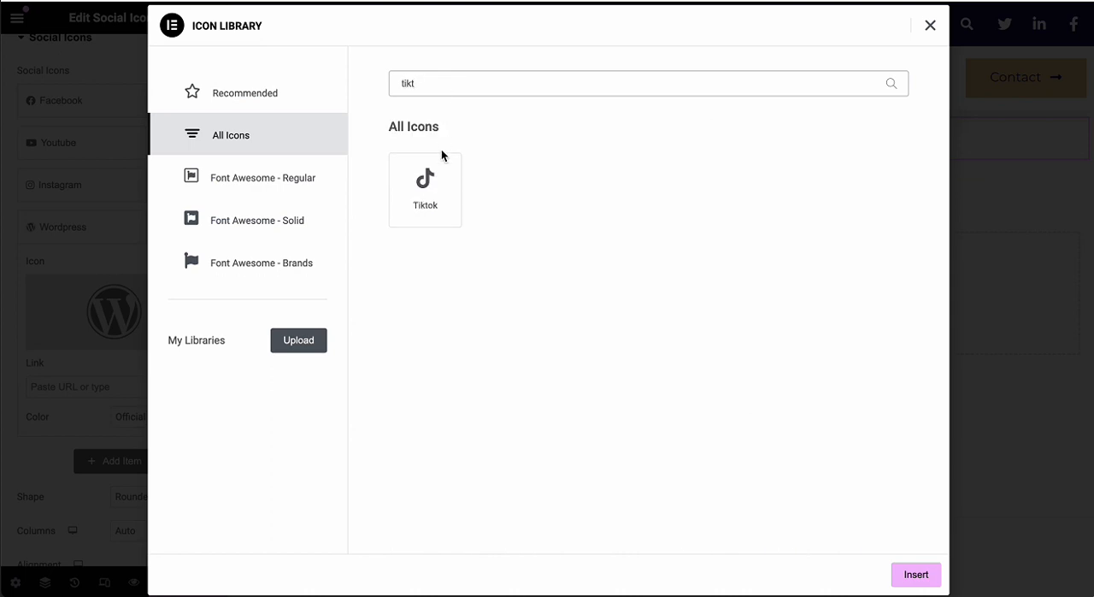
pyautogui.click(916, 574)
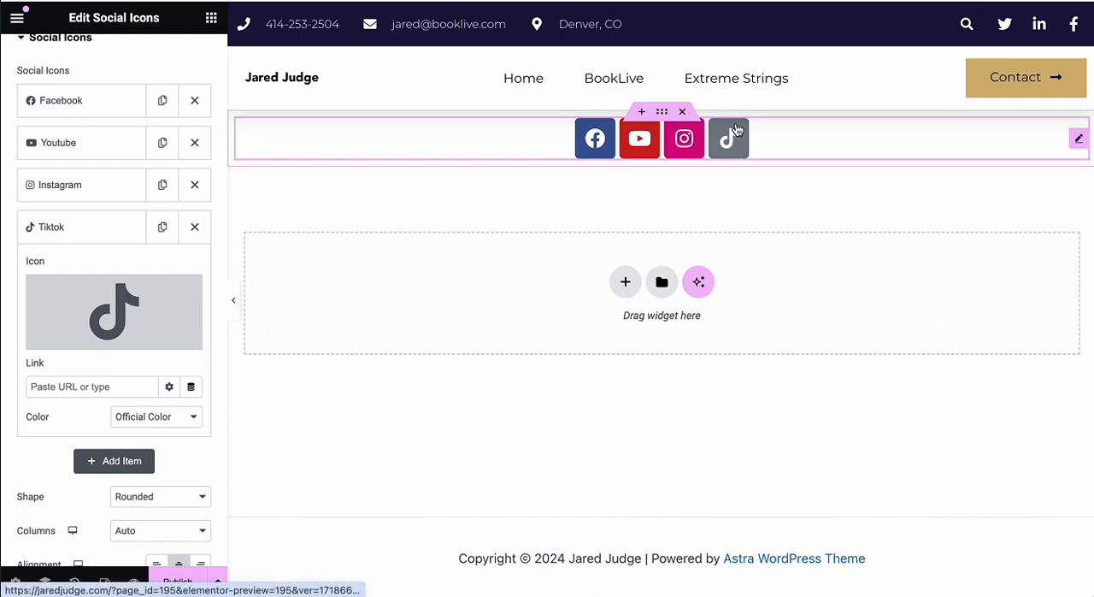
# Step: Switch the TikTok item's colour from Official Color to Custom
pyautogui.click(155, 416)
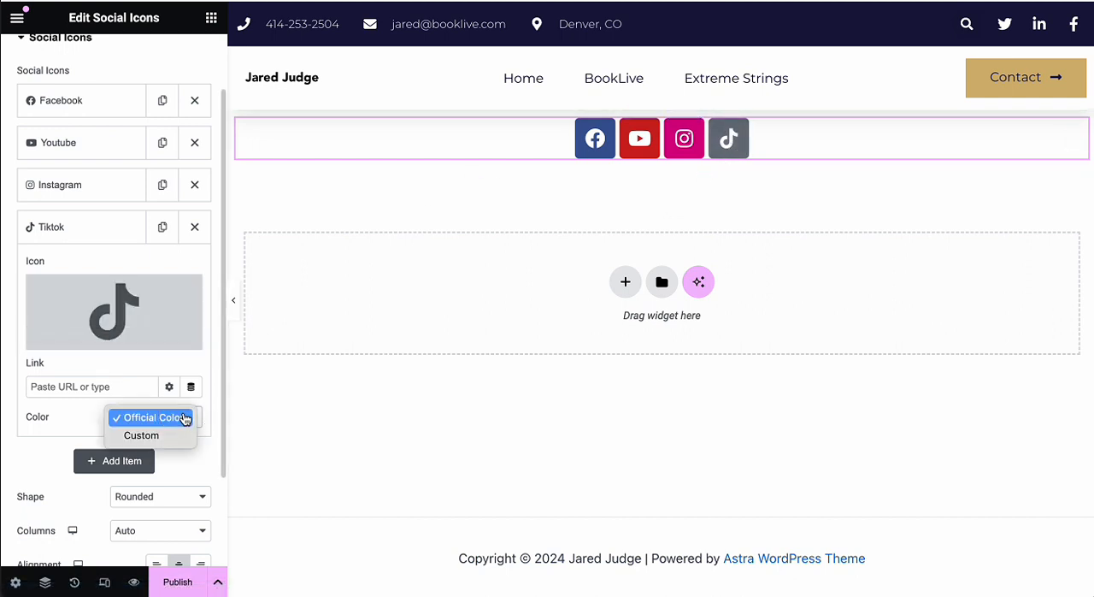
pyautogui.click(141, 435)
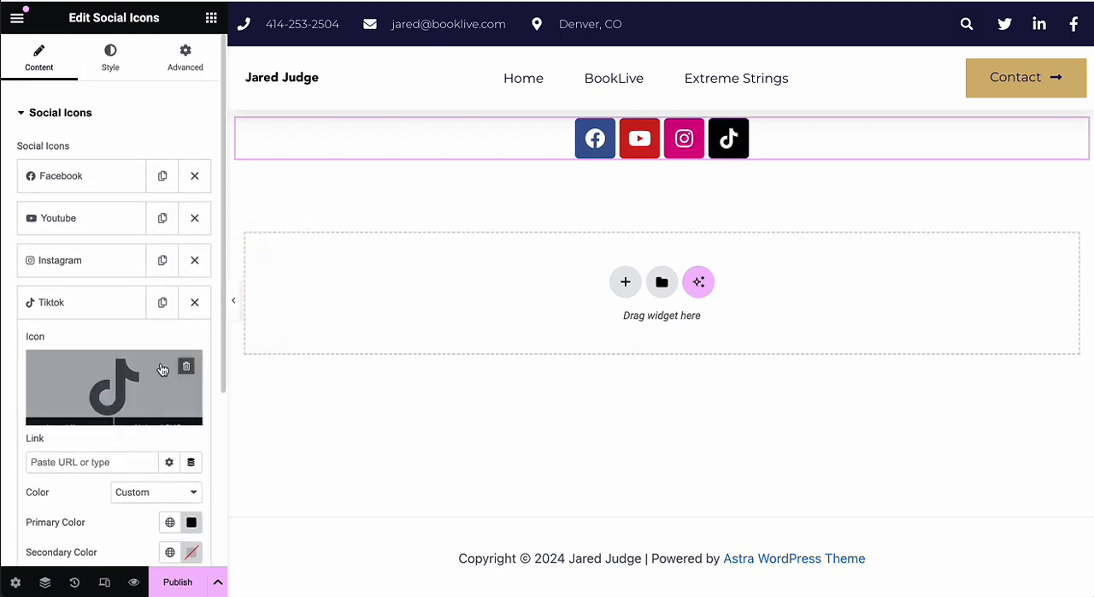
pyautogui.moveTo(128, 235)
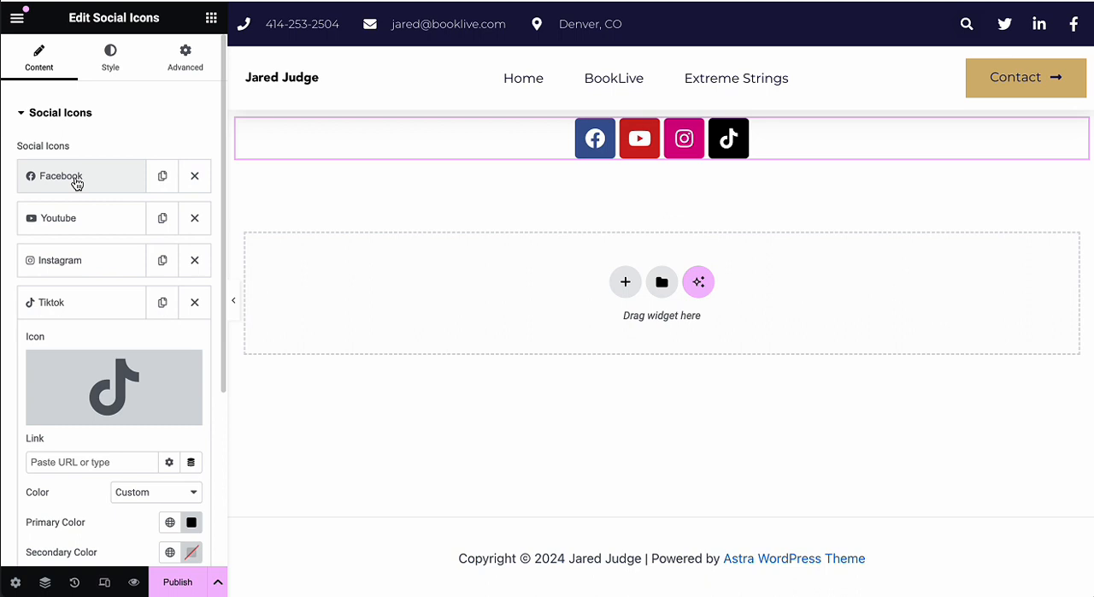
pyautogui.click(60, 175)
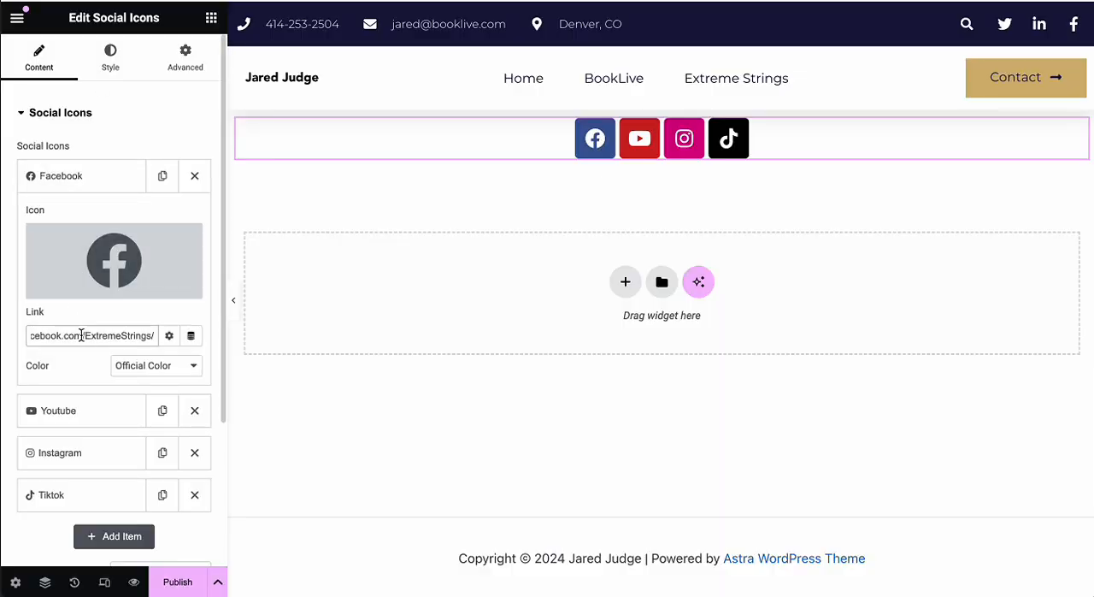
pyautogui.click(58, 410)
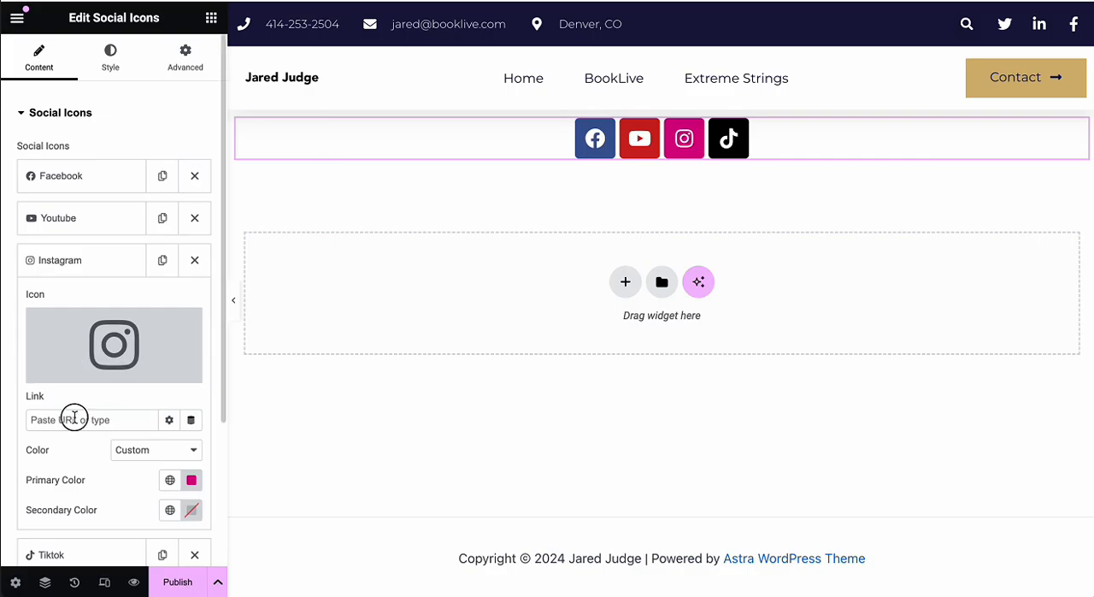
pyautogui.scroll(-3)
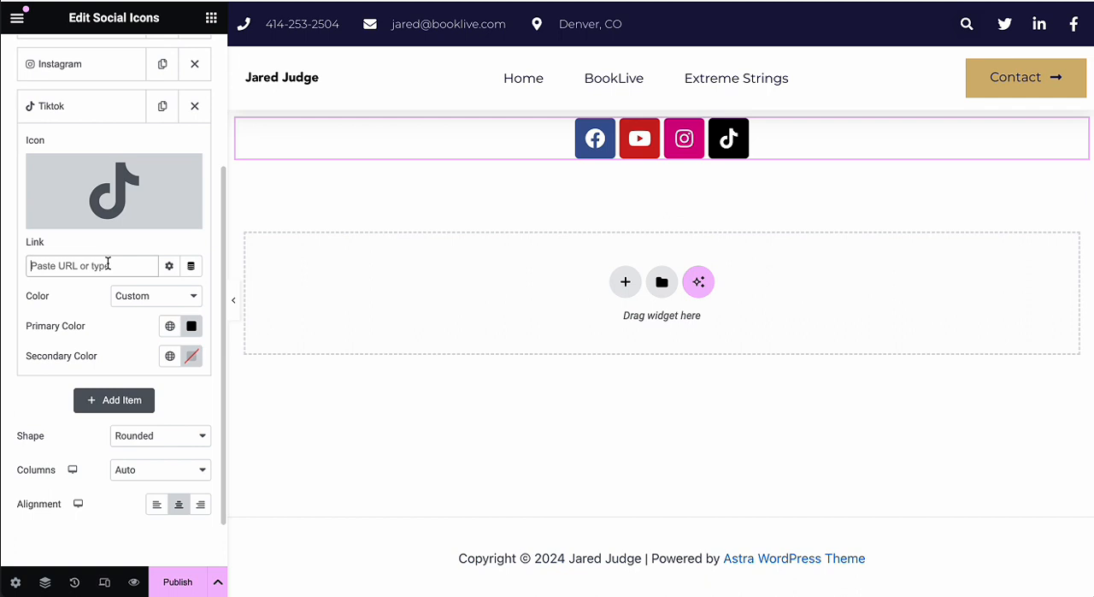
pyautogui.write('tiktok.com/@extremestrings')
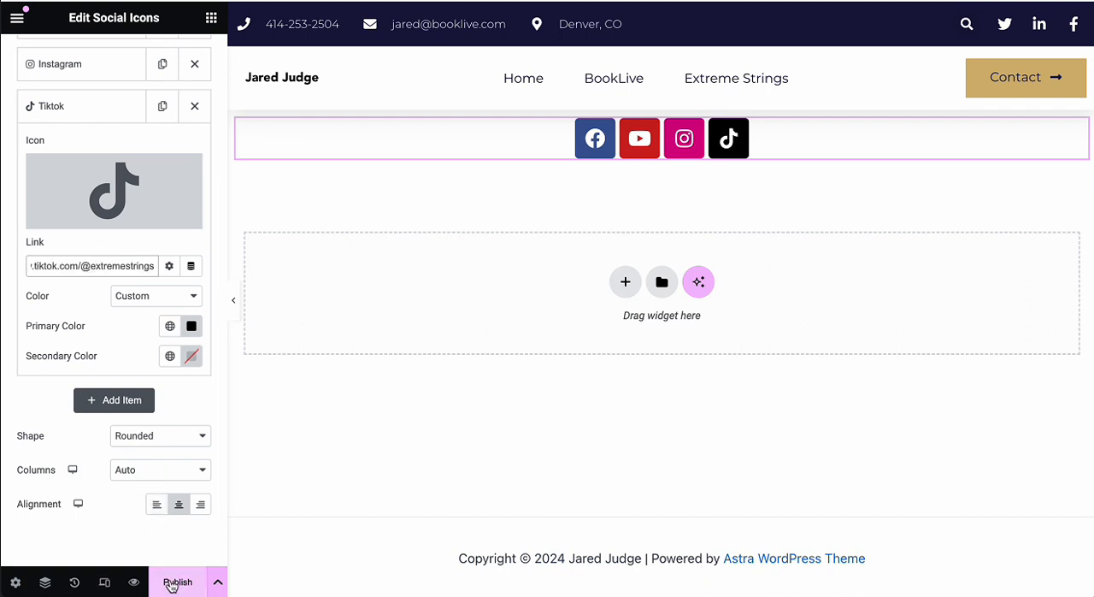
# Step: Publish the Social Media Demo page from the Elementor panel
pyautogui.click(178, 581)
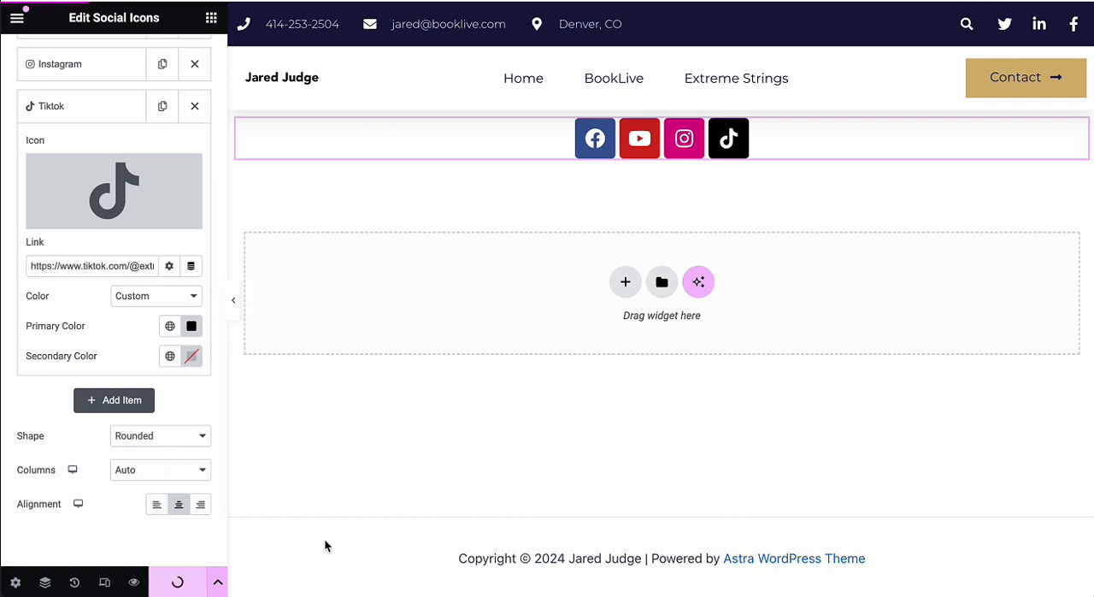
pyautogui.moveTo(418, 343)
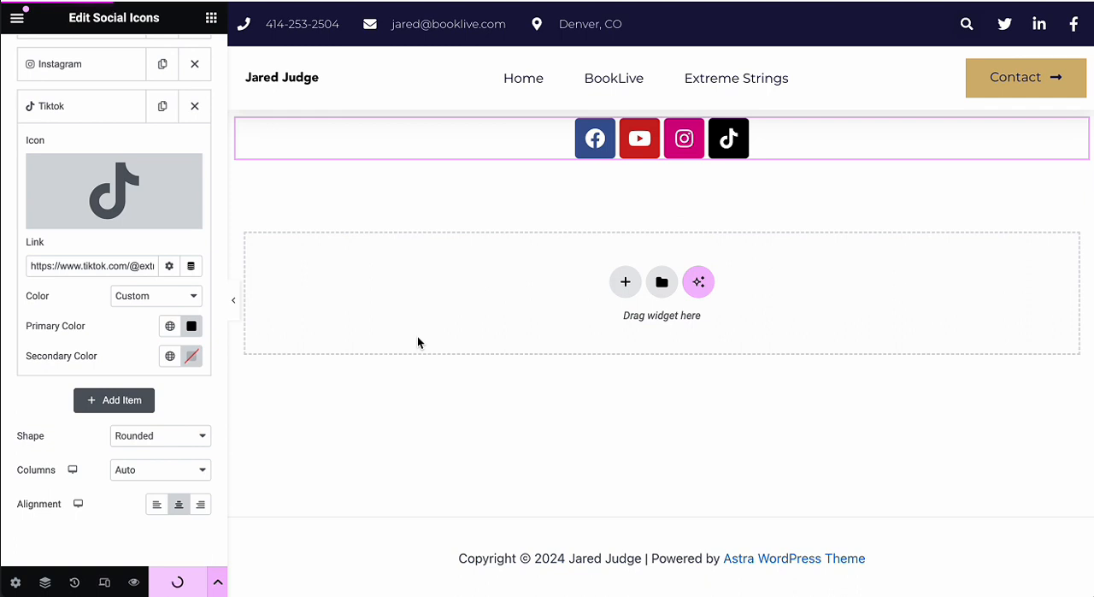
pyautogui.click(177, 582)
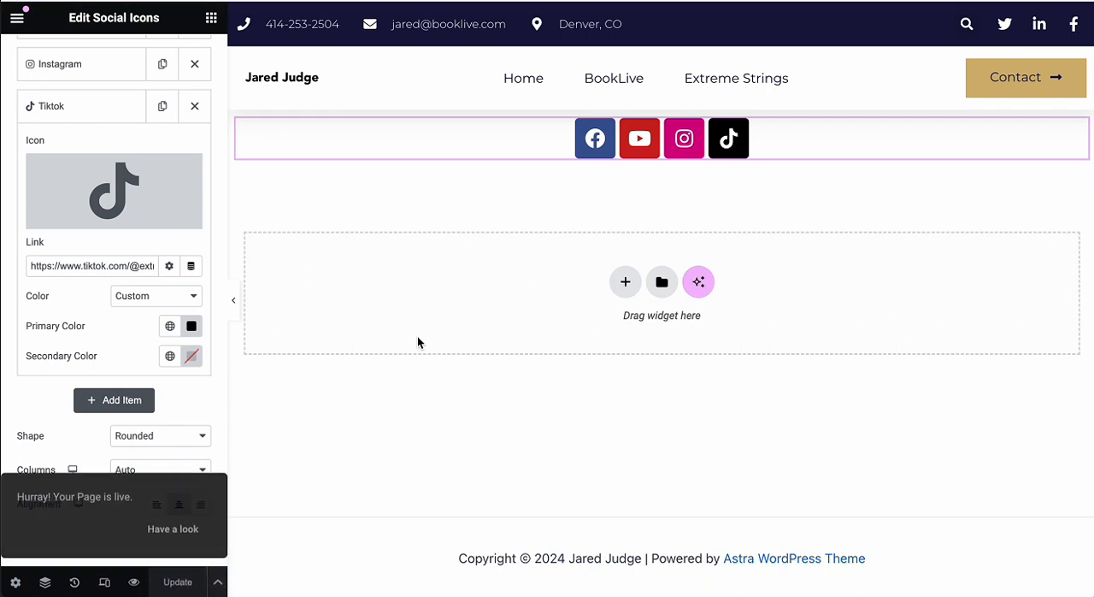